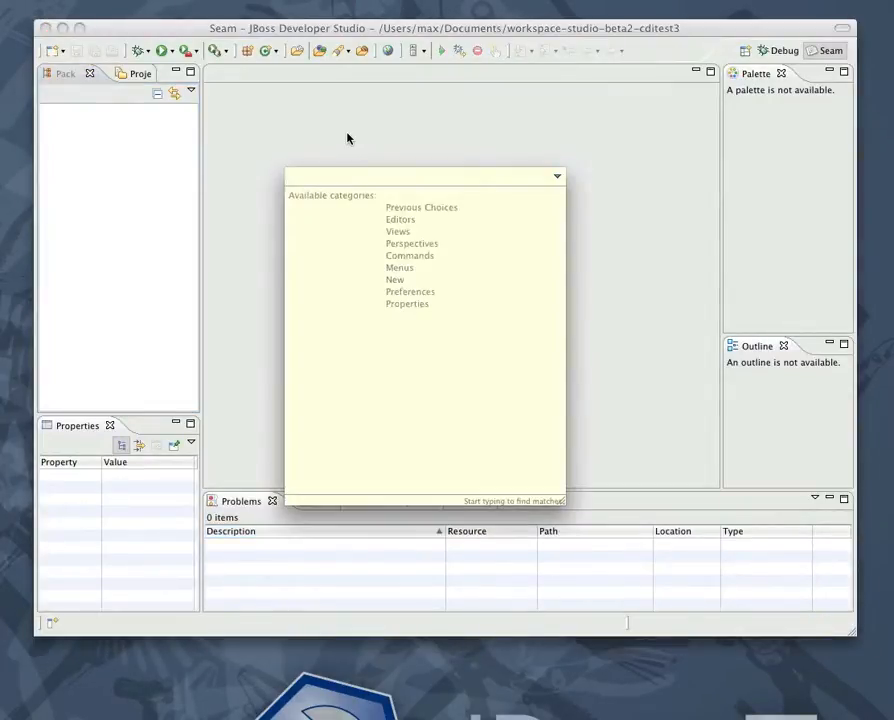
- Reach the JBoss Tools > JBoss Runtimes preference page via Quick Access 'runtimes'
{"action": "type", "text": "runtimes"}
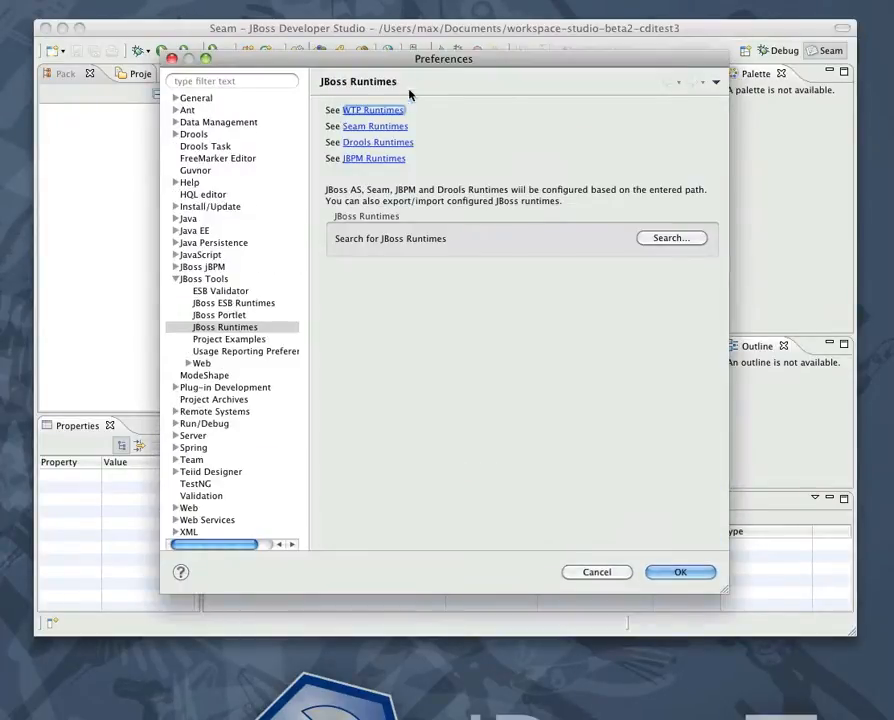
{"action": "left_click", "coordinate": [234, 496]}
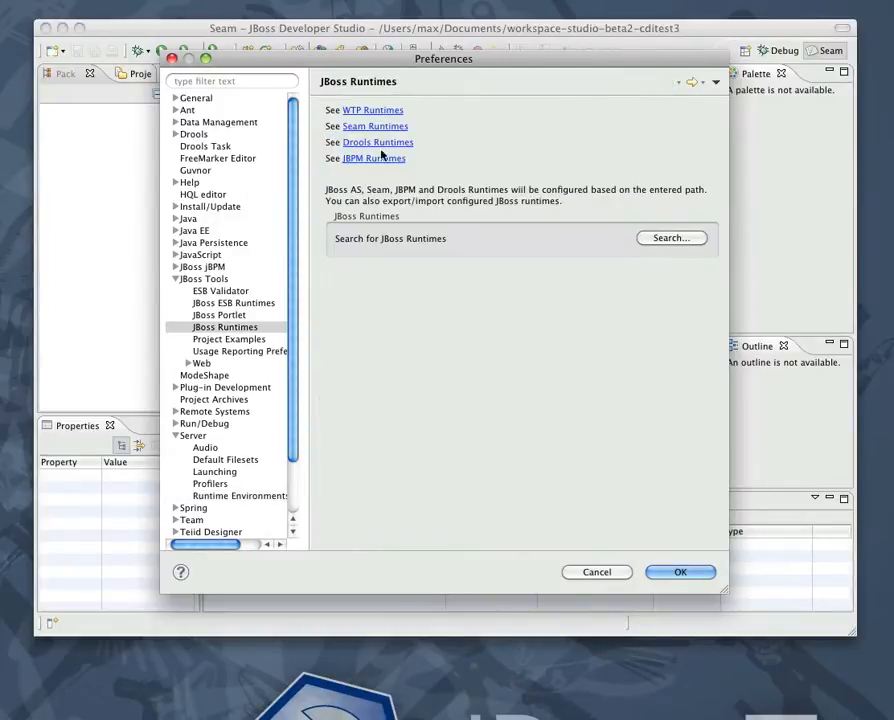
{"action": "mouse_move", "coordinate": [378, 146]}
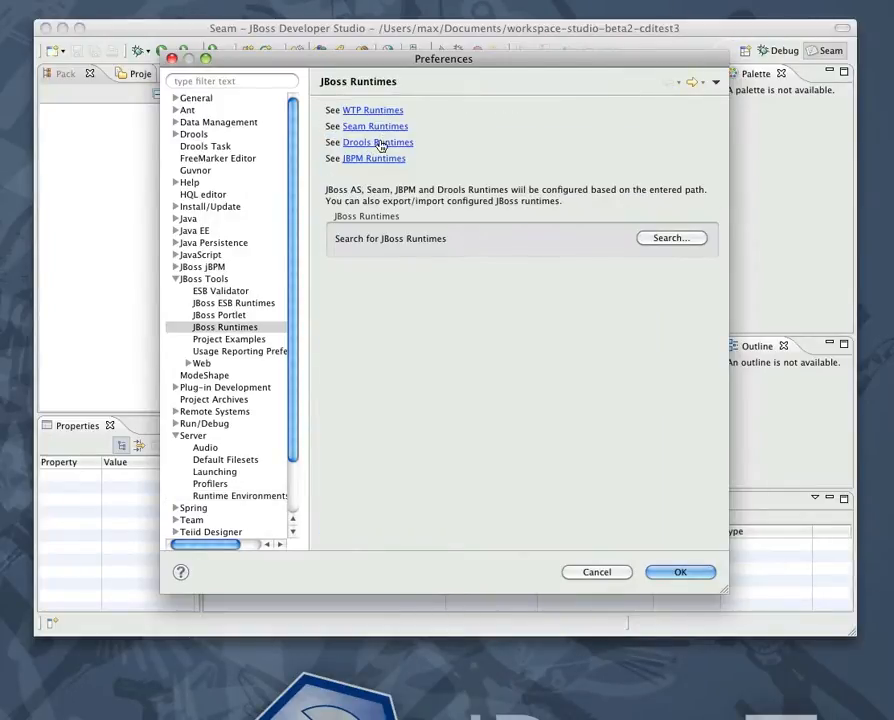
{"action": "left_click", "coordinate": [176, 134]}
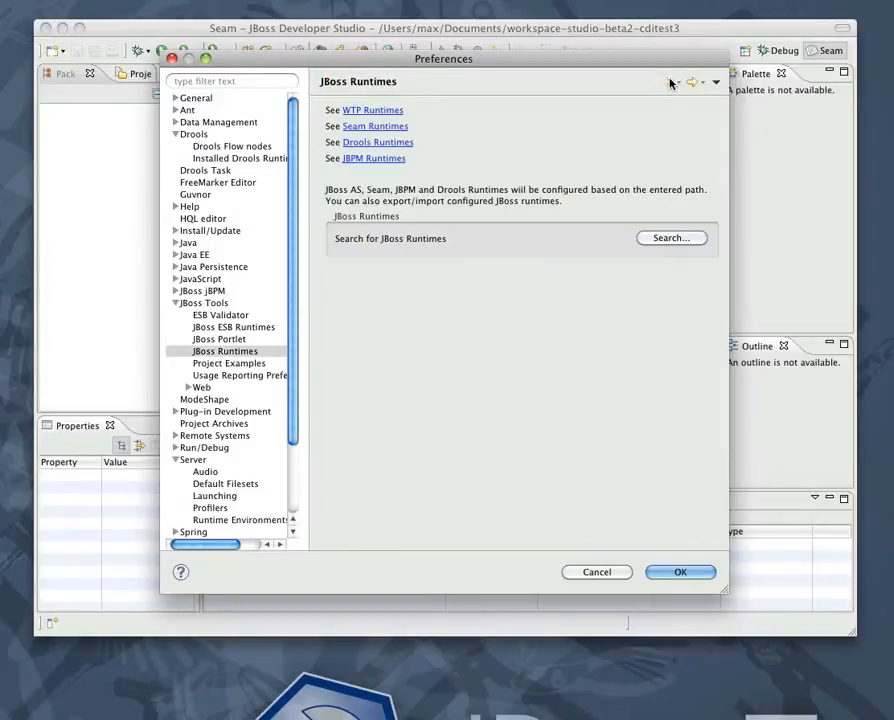
- Search the home jboss-runtimes folder and add all four detected runtimes (AS 6.0, EPP 5.0/5.1, SOA-P 5.0)
{"action": "left_click", "coordinate": [672, 238]}
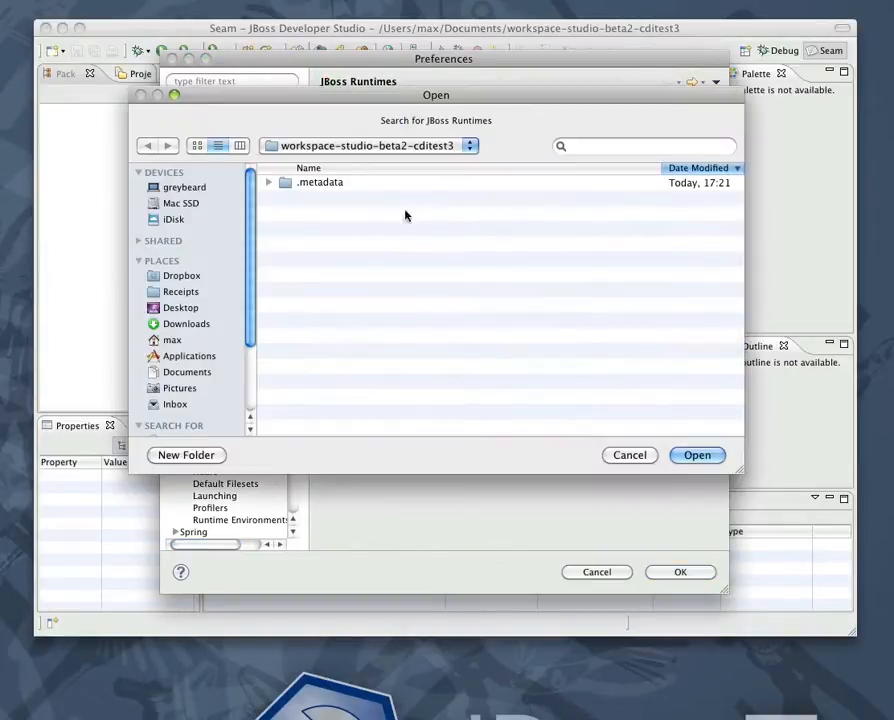
{"action": "left_click", "coordinate": [368, 144]}
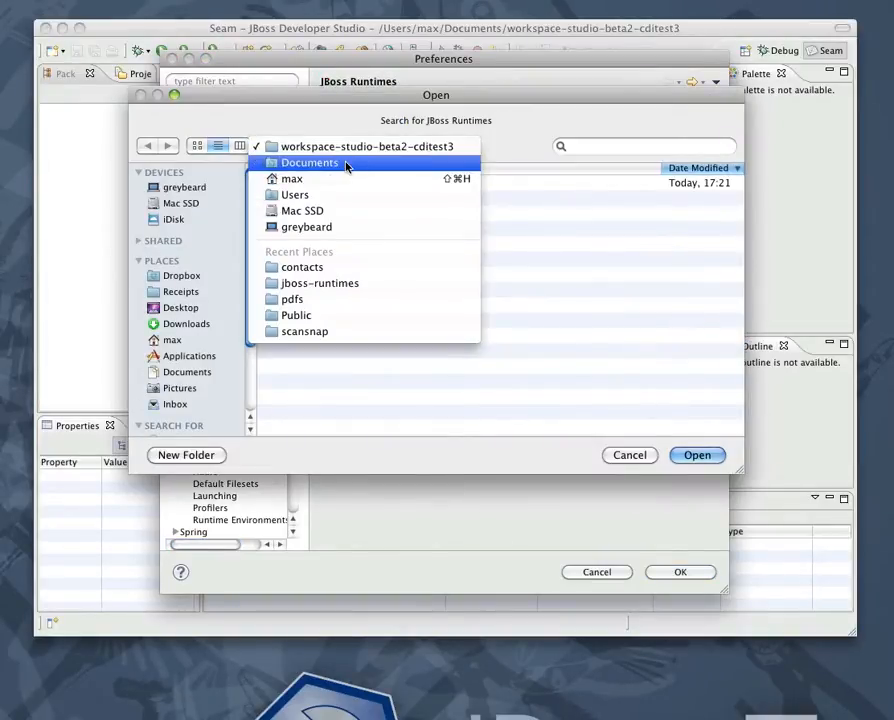
{"action": "left_click", "coordinate": [292, 178]}
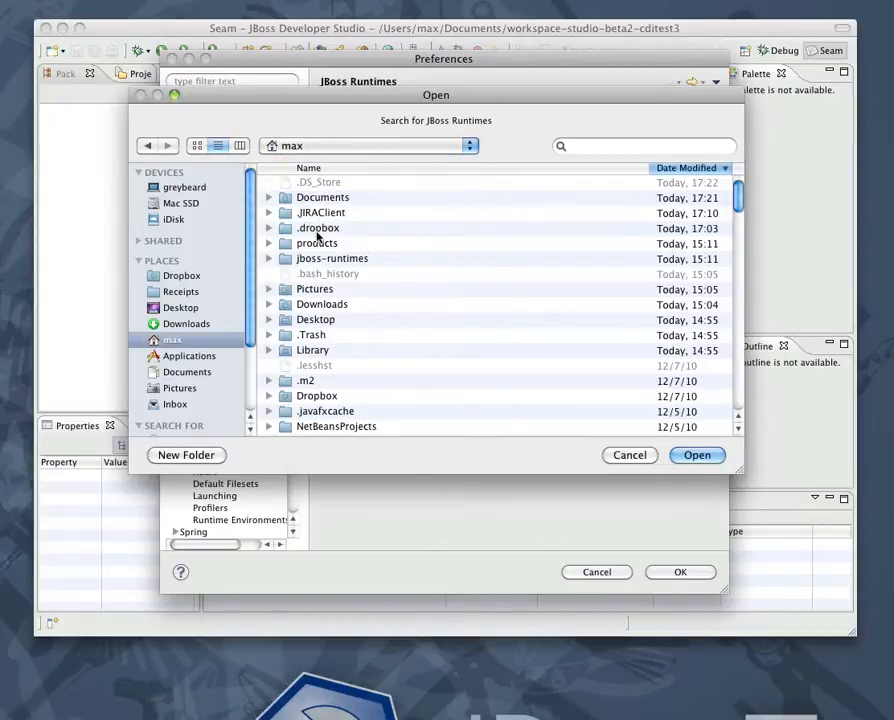
{"action": "double_click", "coordinate": [332, 258]}
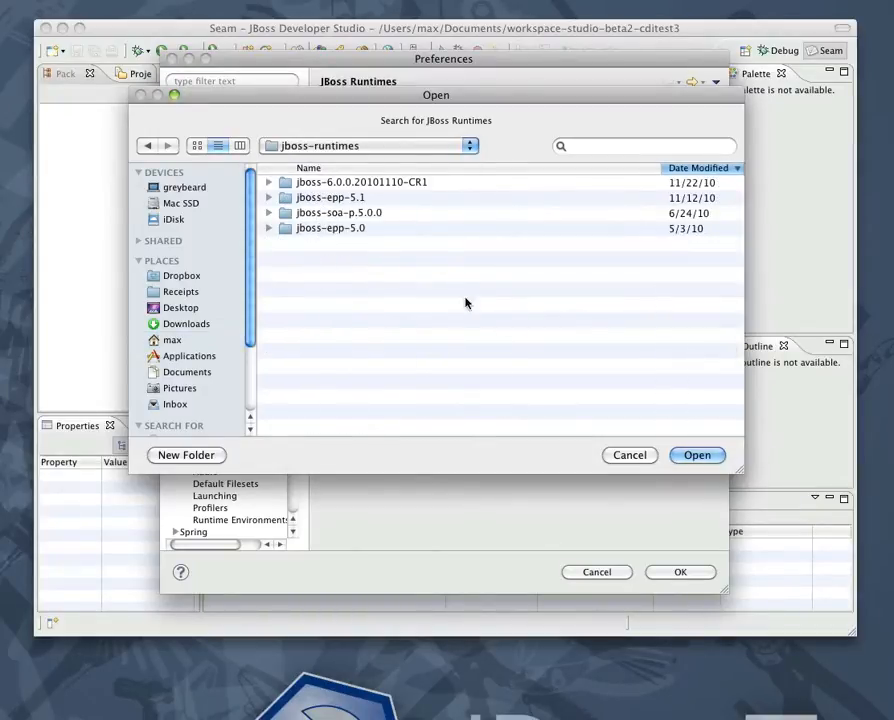
{"action": "left_click", "coordinate": [696, 456]}
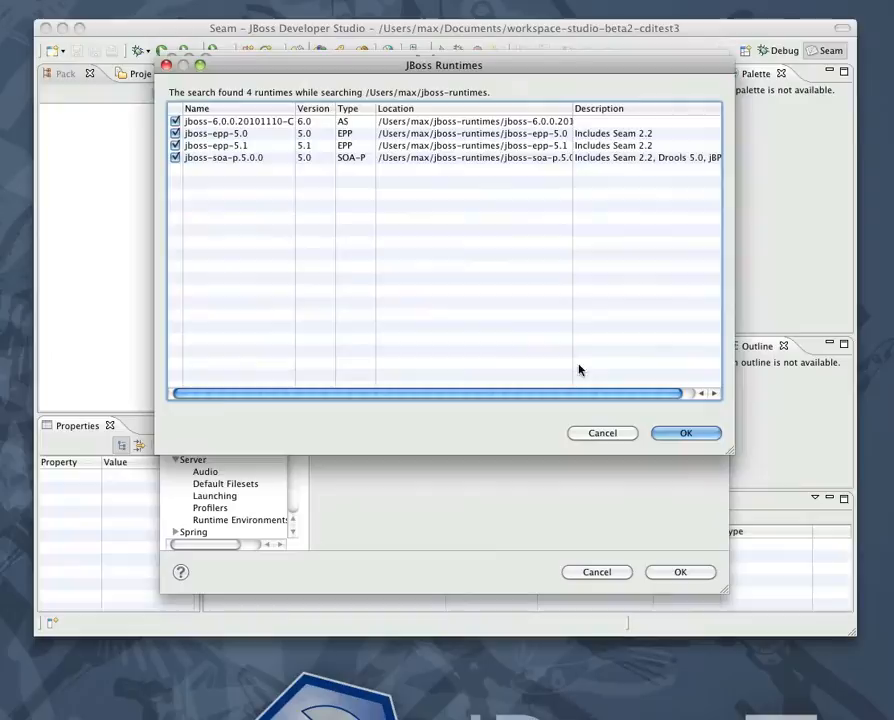
{"action": "left_click", "coordinate": [684, 432]}
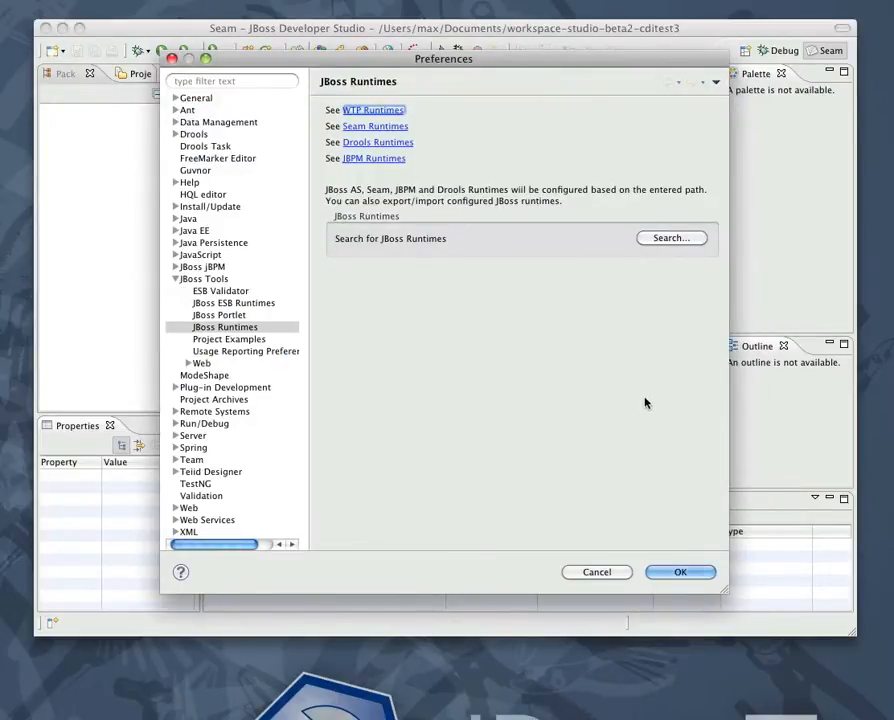
{"action": "mouse_move", "coordinate": [404, 128]}
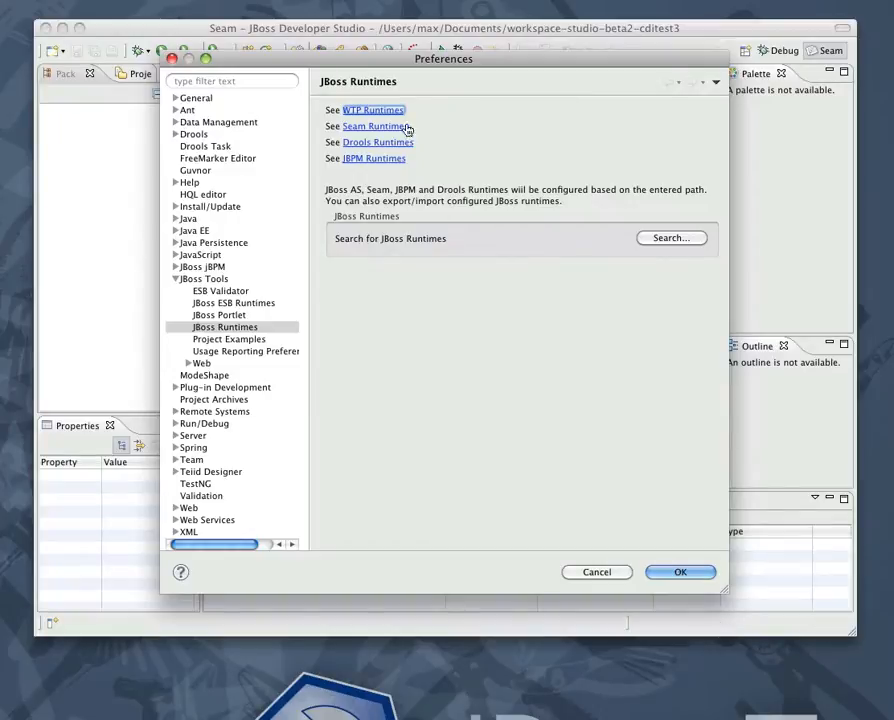
{"action": "left_click", "coordinate": [242, 496]}
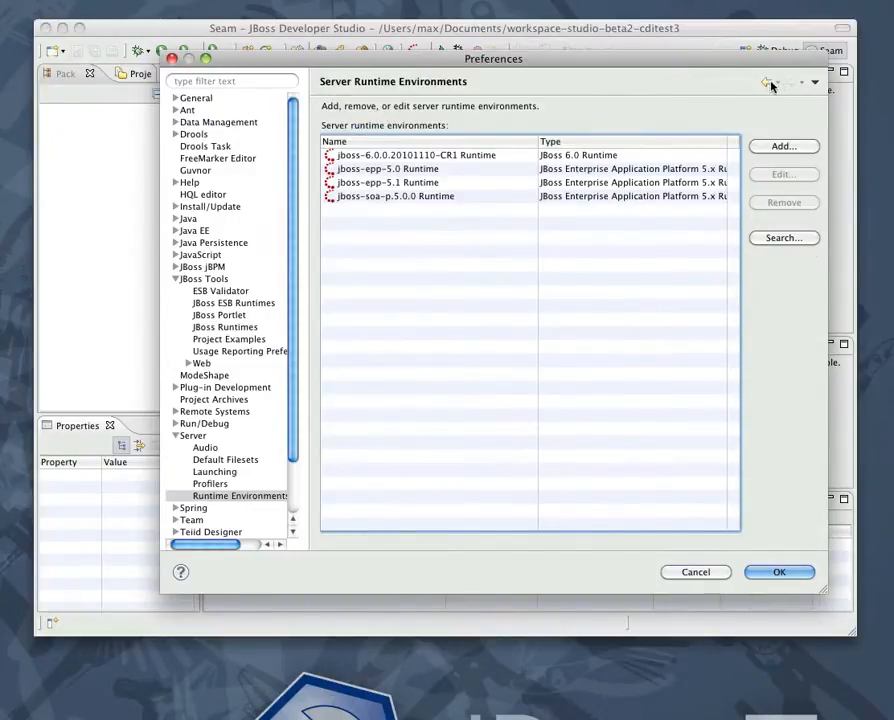
{"action": "left_click", "coordinate": [224, 328]}
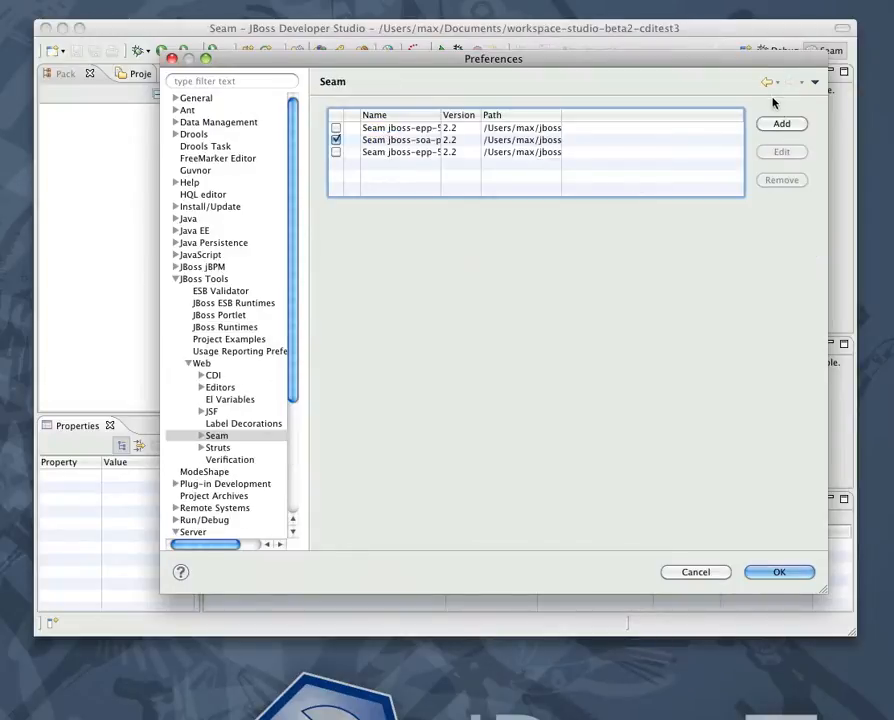
{"action": "left_click", "coordinate": [224, 328]}
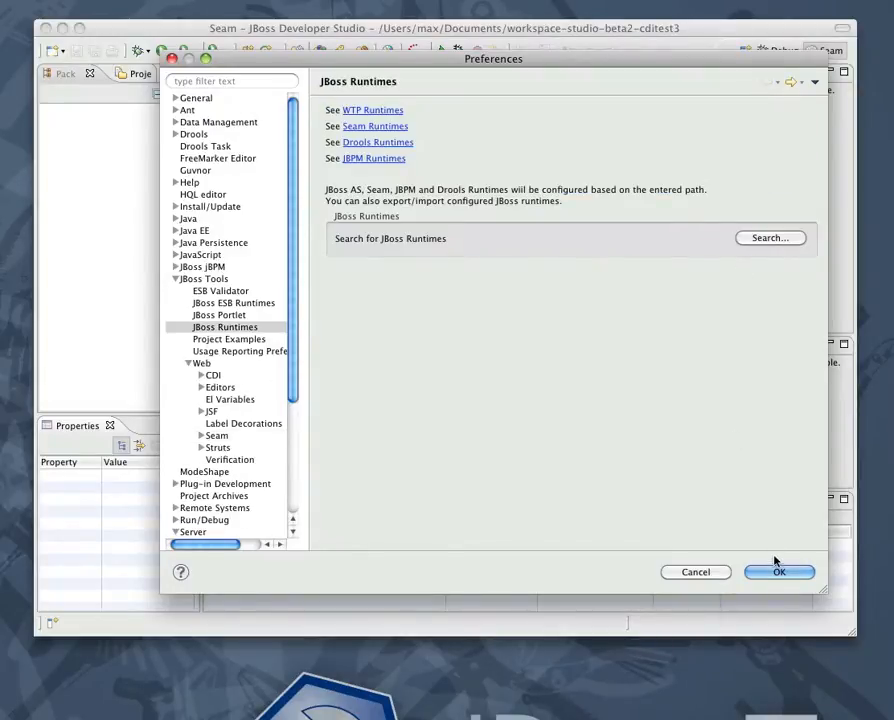
- Save the preferences and start the jboss-6.0.0 server in debug mode from the Servers view
{"action": "left_click", "coordinate": [780, 572]}
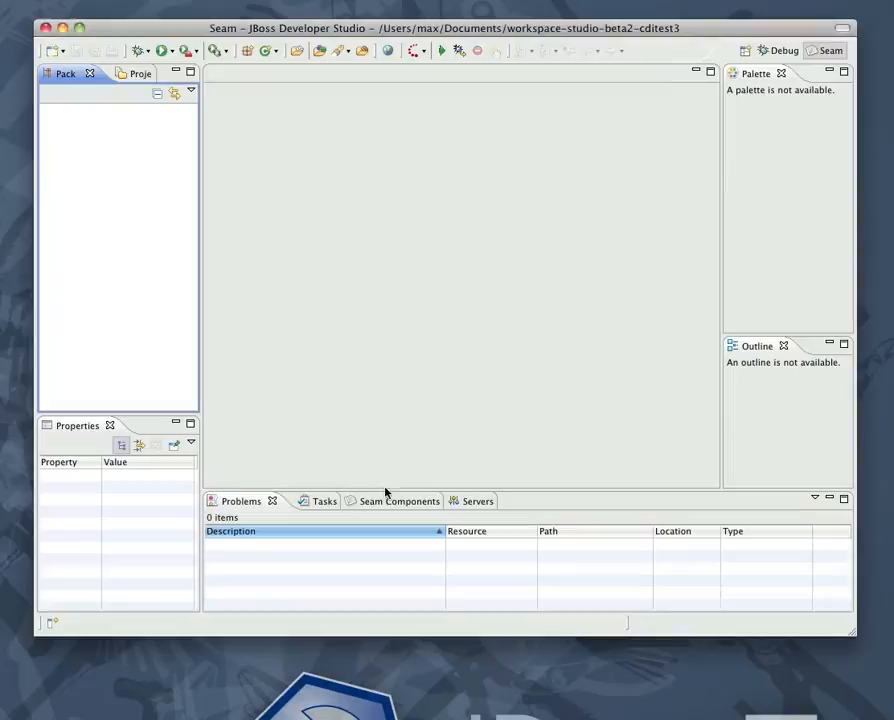
{"action": "left_click", "coordinate": [450, 500]}
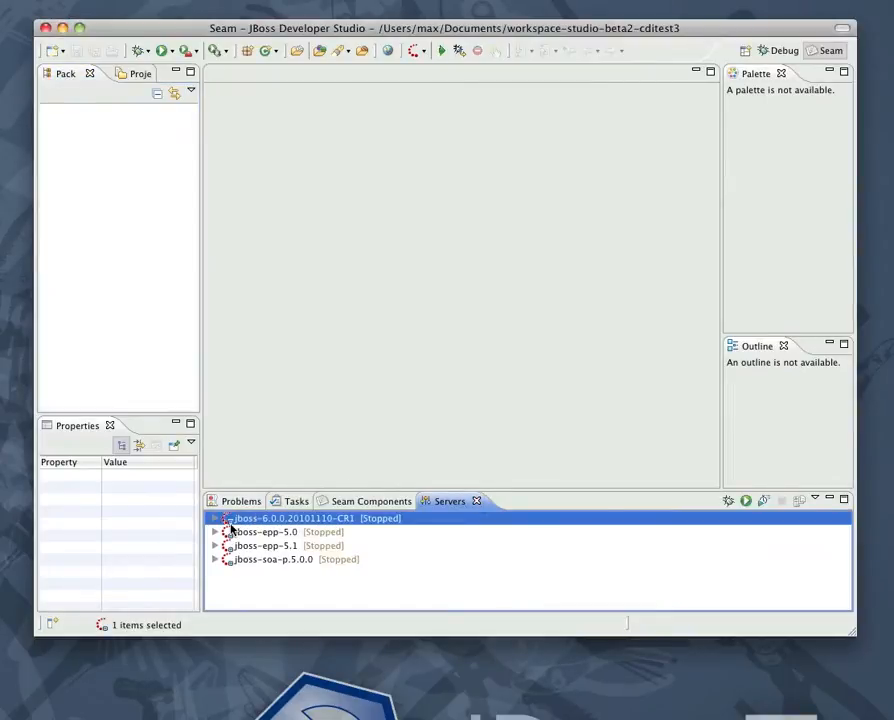
{"action": "left_click", "coordinate": [216, 518]}
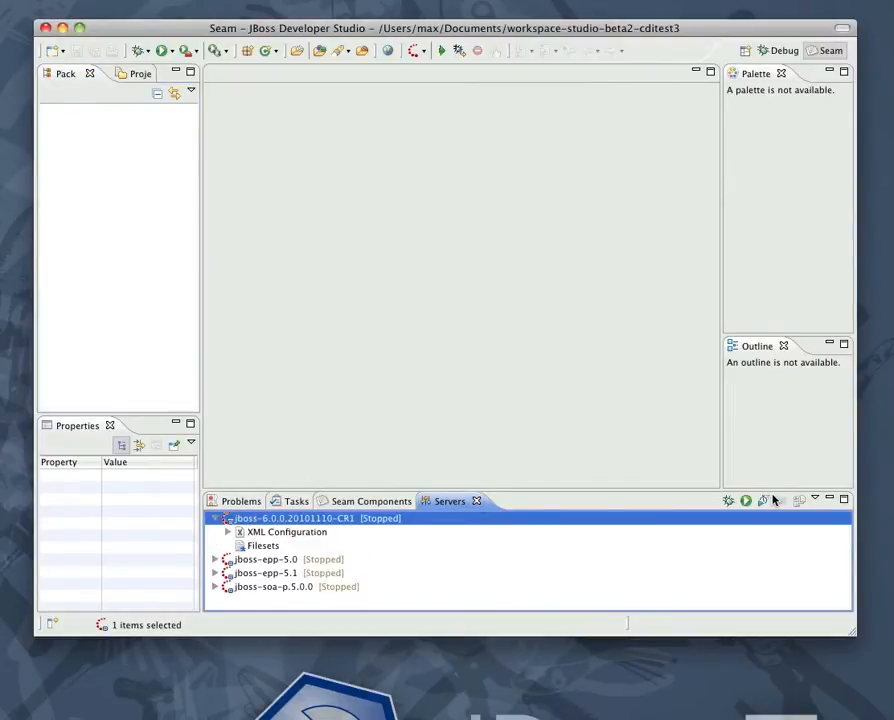
{"action": "left_click", "coordinate": [744, 500]}
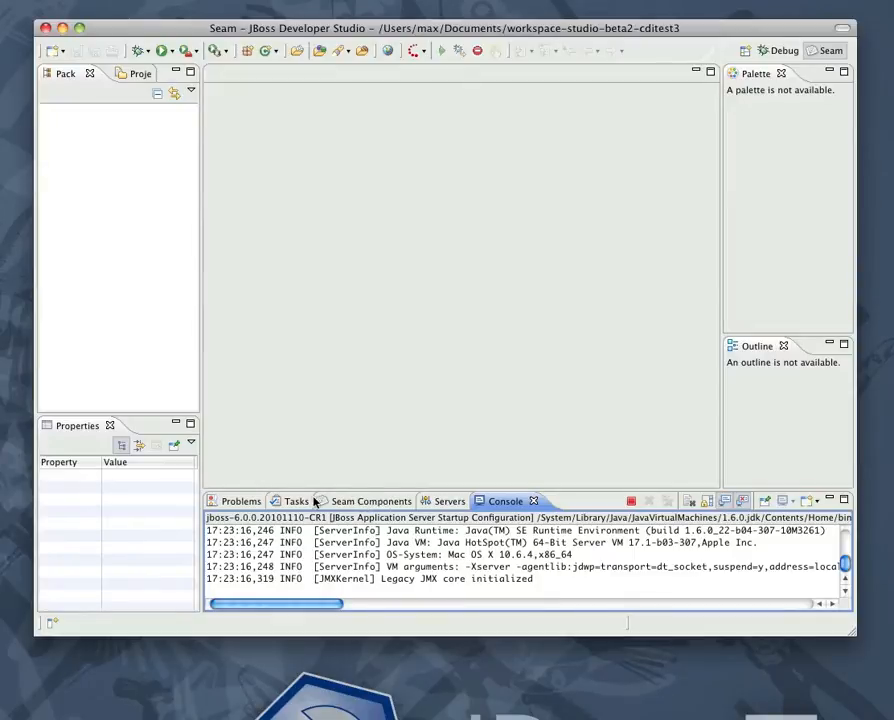
{"action": "left_click", "coordinate": [370, 500]}
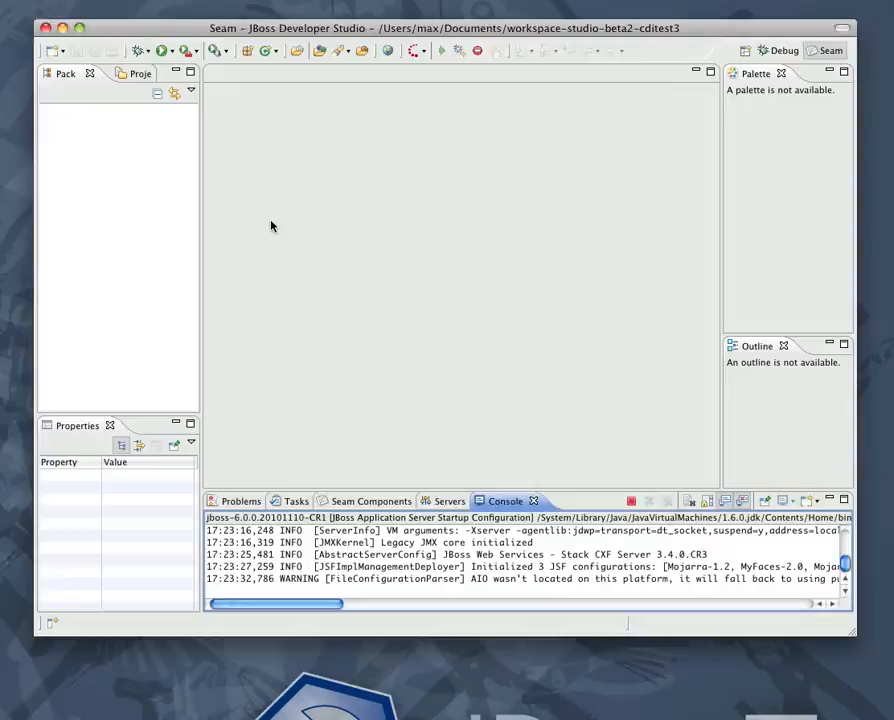
- Start a dynamic web project named cditest and add CDI support to its facets
{"action": "type", "text": "dyna"}
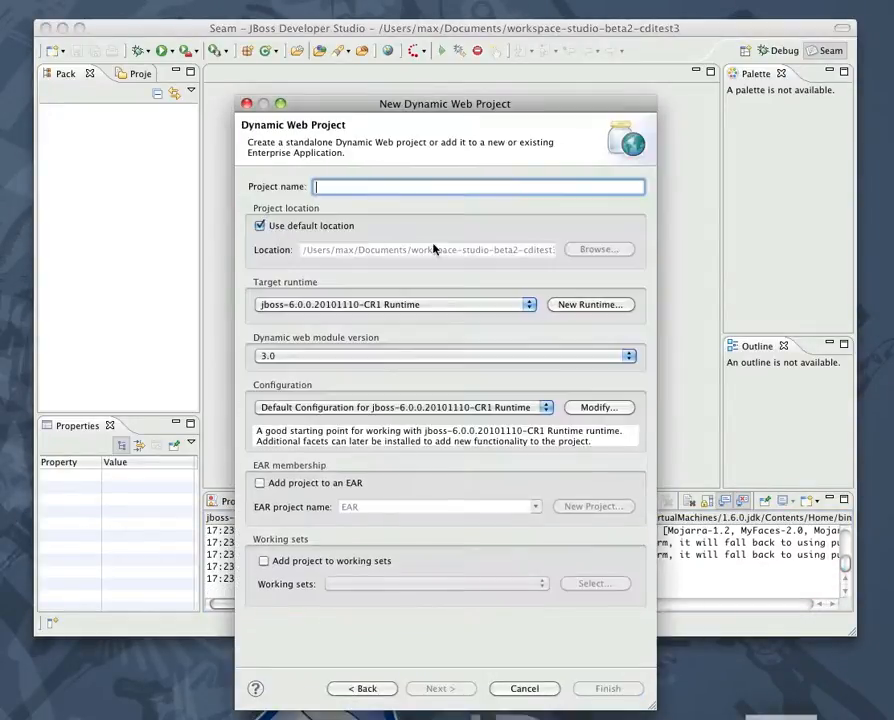
{"action": "type", "text": "cditest"}
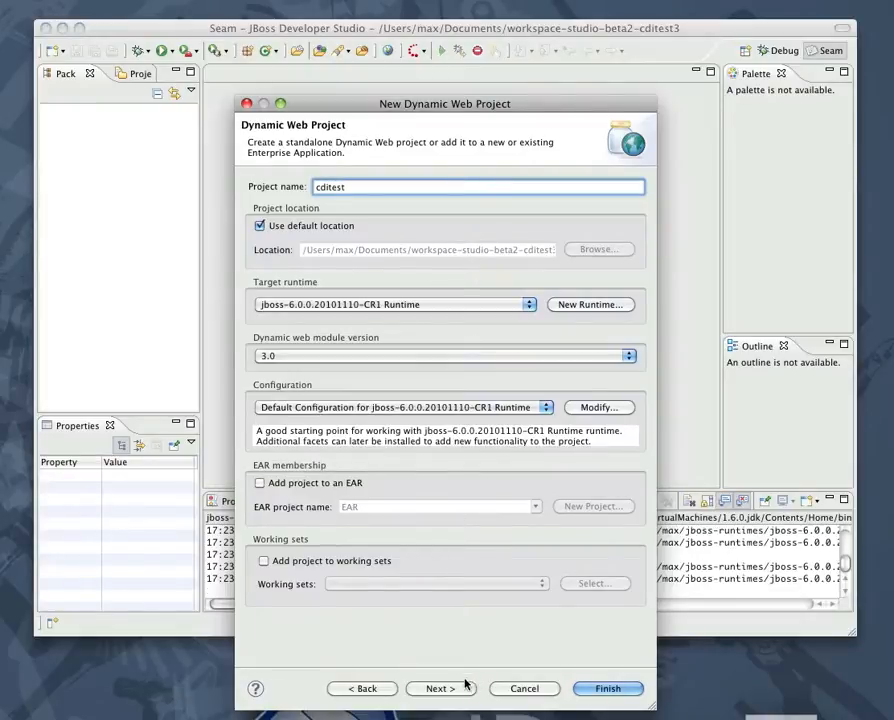
{"action": "left_click", "coordinate": [608, 688]}
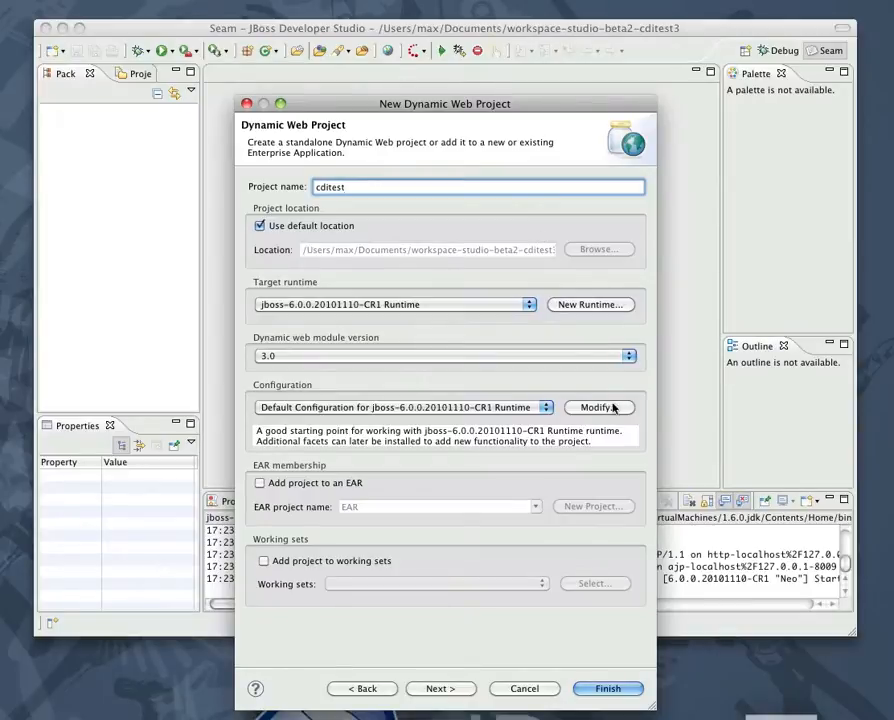
{"action": "left_click", "coordinate": [596, 408]}
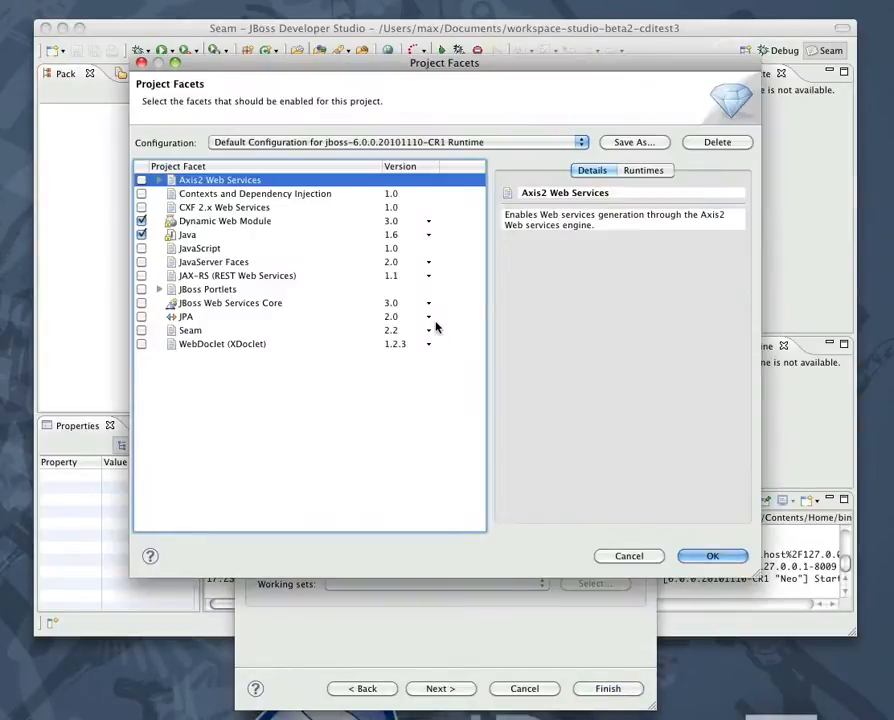
{"action": "left_click", "coordinate": [140, 194]}
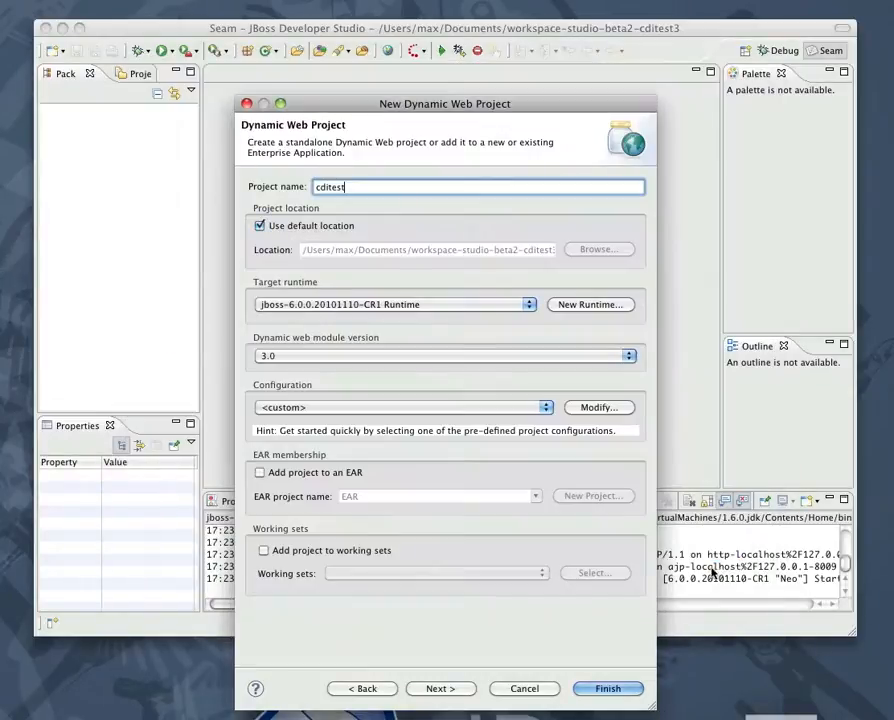
{"action": "left_click", "coordinate": [608, 688]}
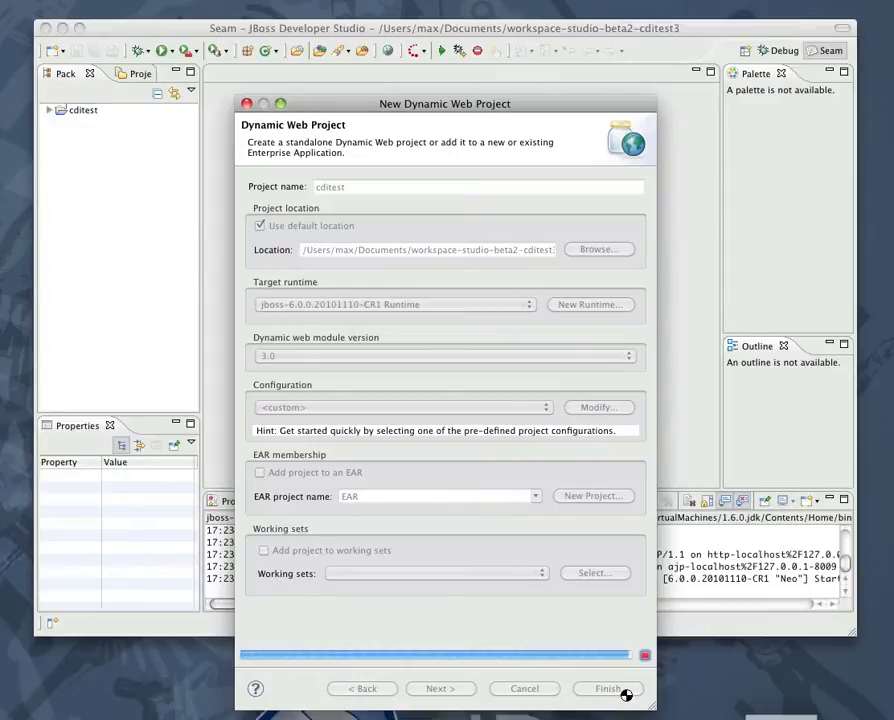
- Finish creating cditest and decline switching to the Java EE perspective
{"action": "left_click", "coordinate": [608, 688]}
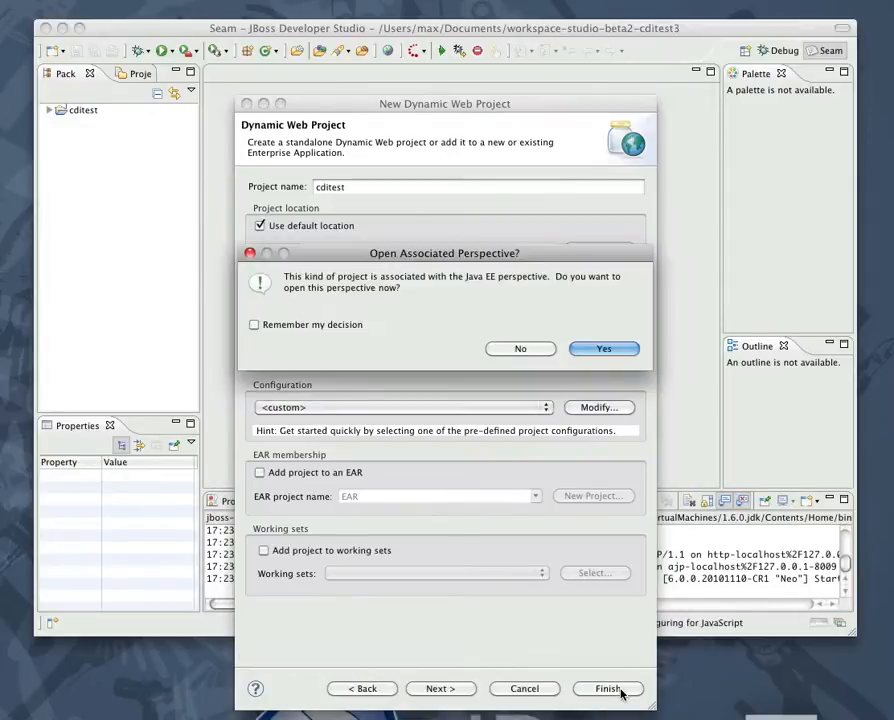
{"action": "left_click", "coordinate": [520, 348]}
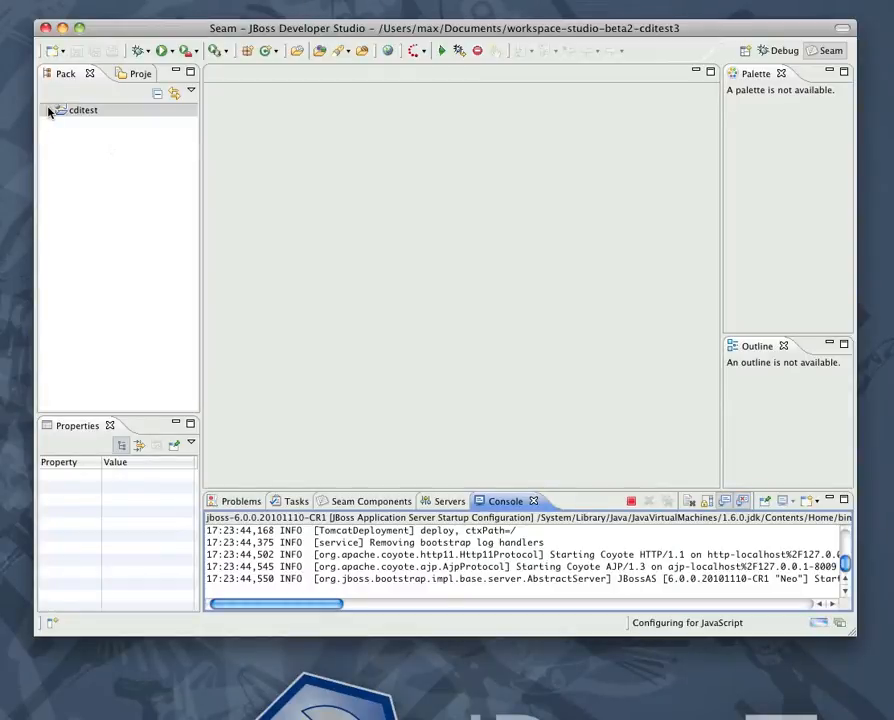
- Expand cditest down through WebContent to the WEB-INF folder
{"action": "left_click", "coordinate": [48, 108]}
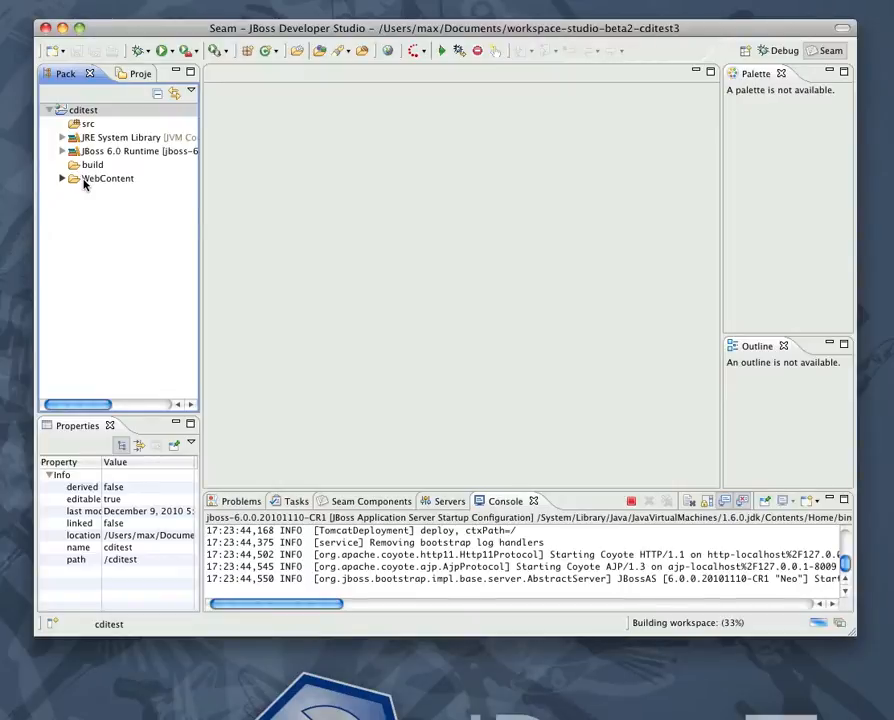
{"action": "left_click", "coordinate": [62, 178]}
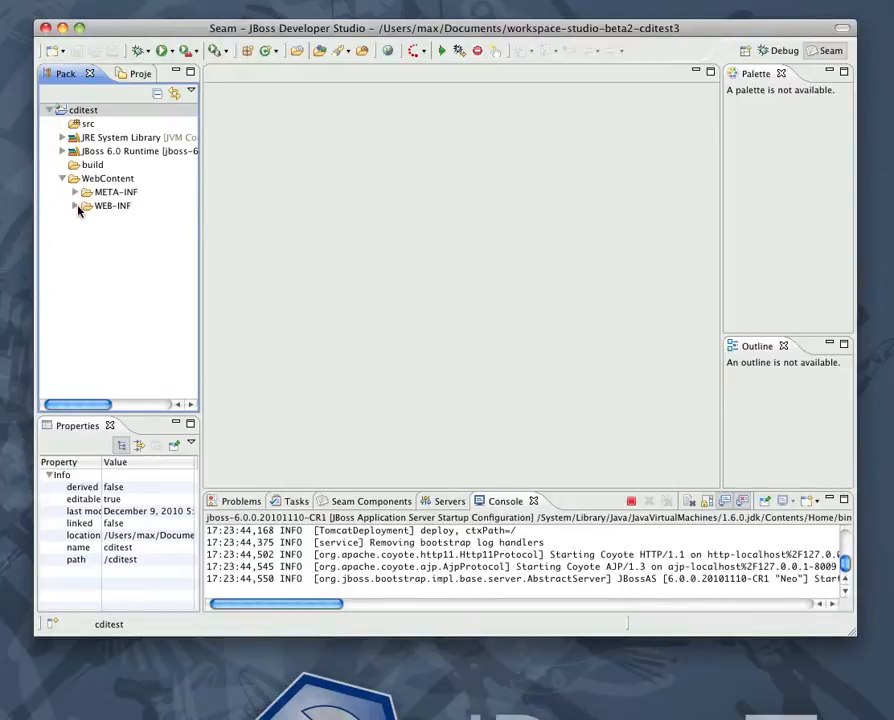
{"action": "left_click", "coordinate": [112, 204]}
{"action": "type", "text": "xml"}
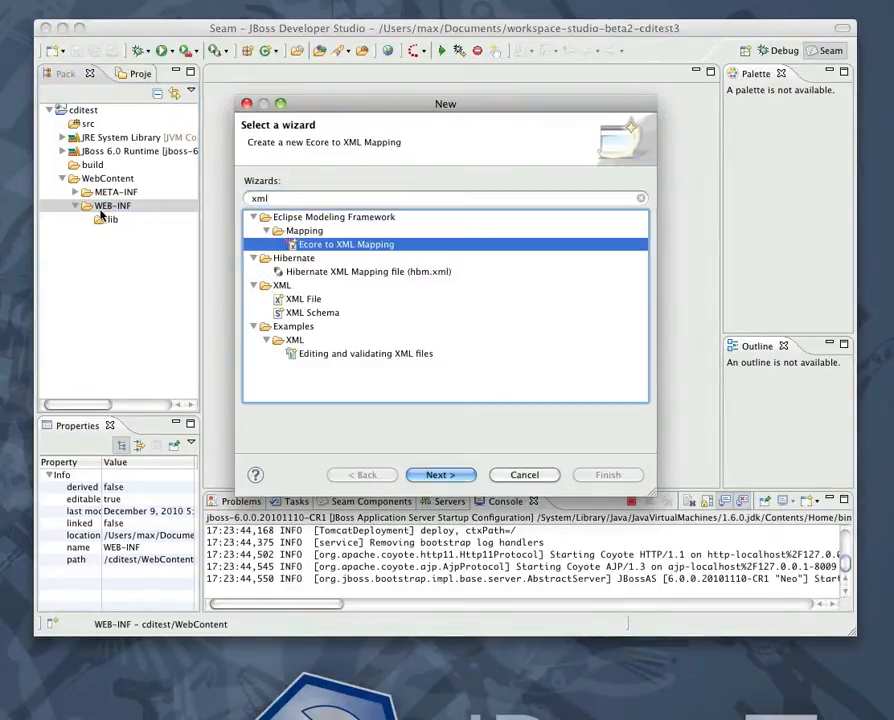
- Create an XML file named beans.xml in WEB-INF
{"action": "left_click", "coordinate": [440, 474]}
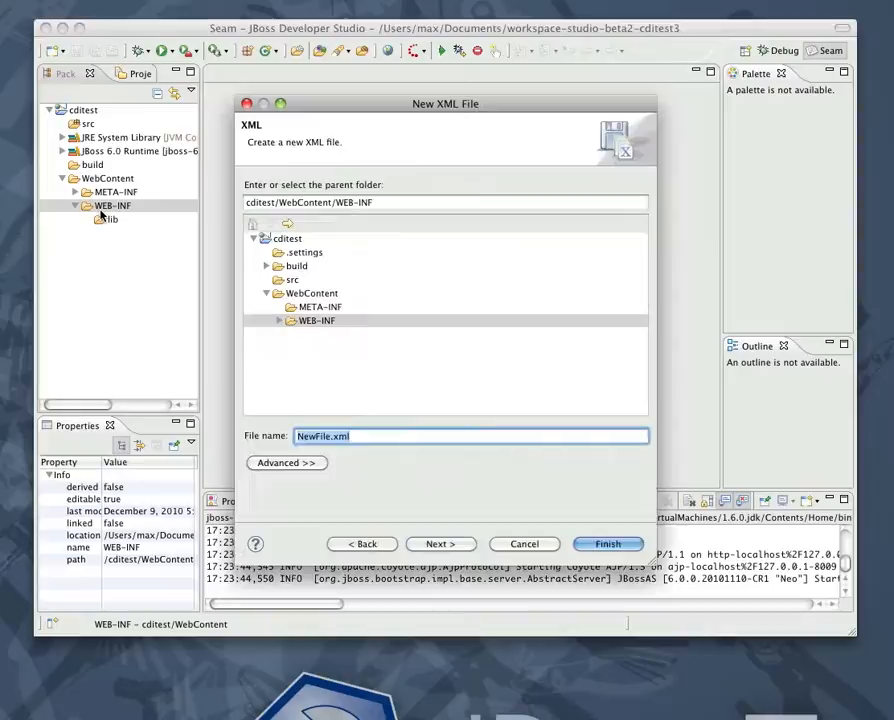
{"action": "type", "text": "beans."}
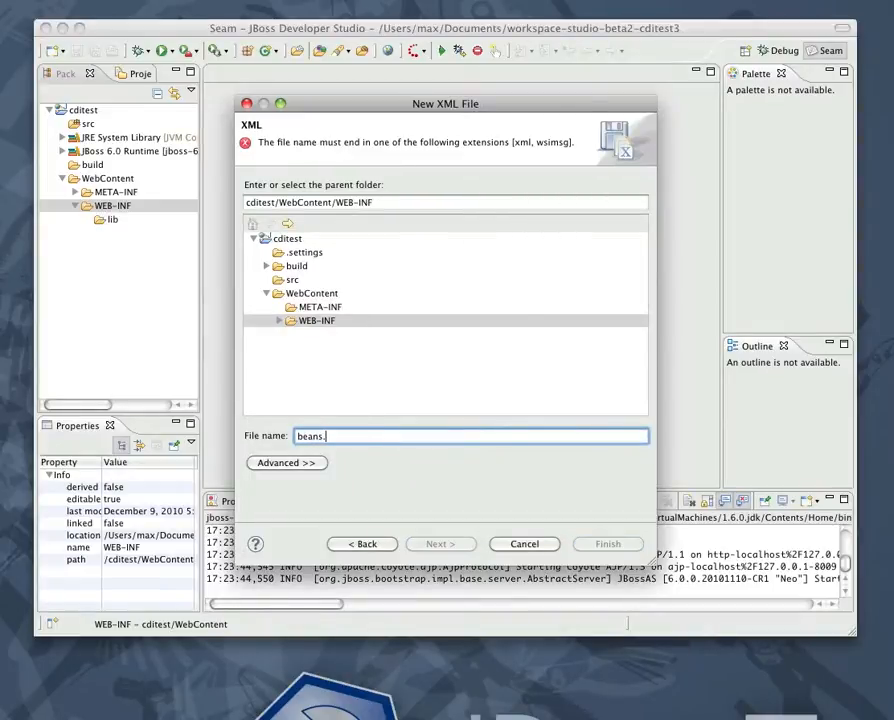
{"action": "type", "text": "xml"}
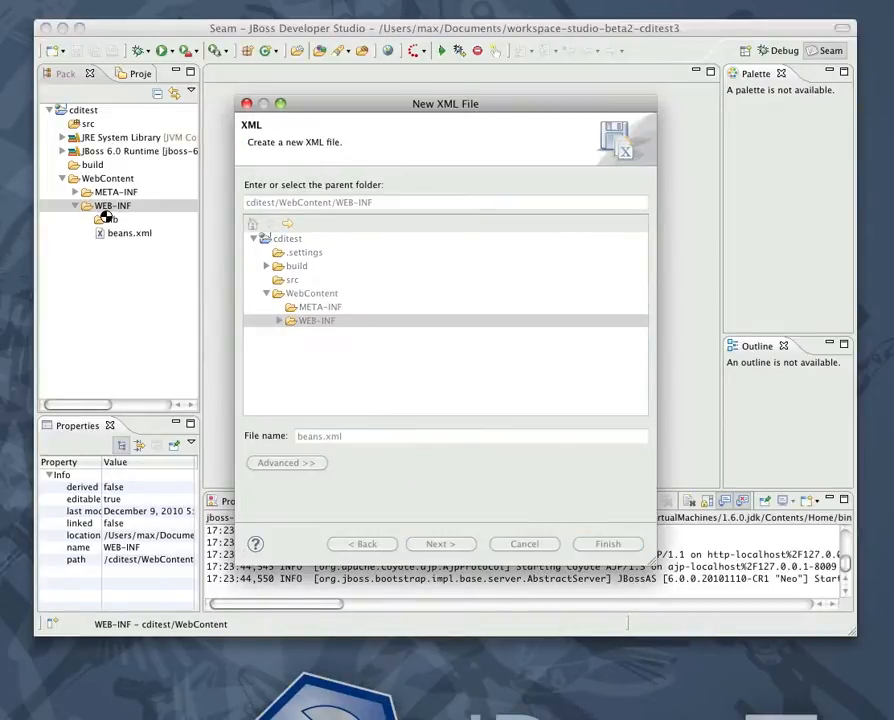
{"action": "left_click", "coordinate": [608, 544]}
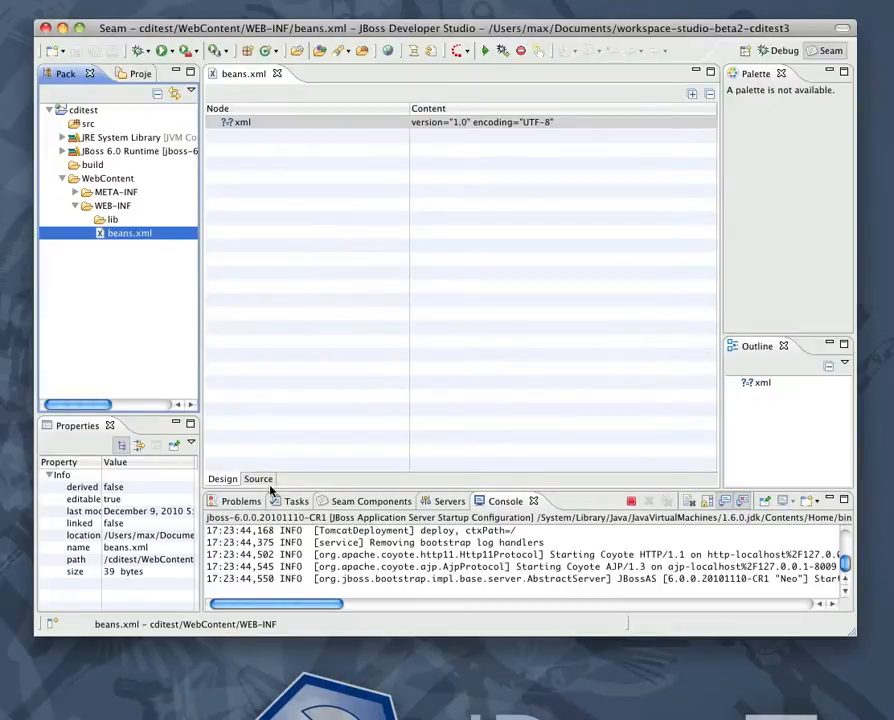
- Add a <beans/> root element in the beans.xml source
{"action": "left_click", "coordinate": [258, 478]}
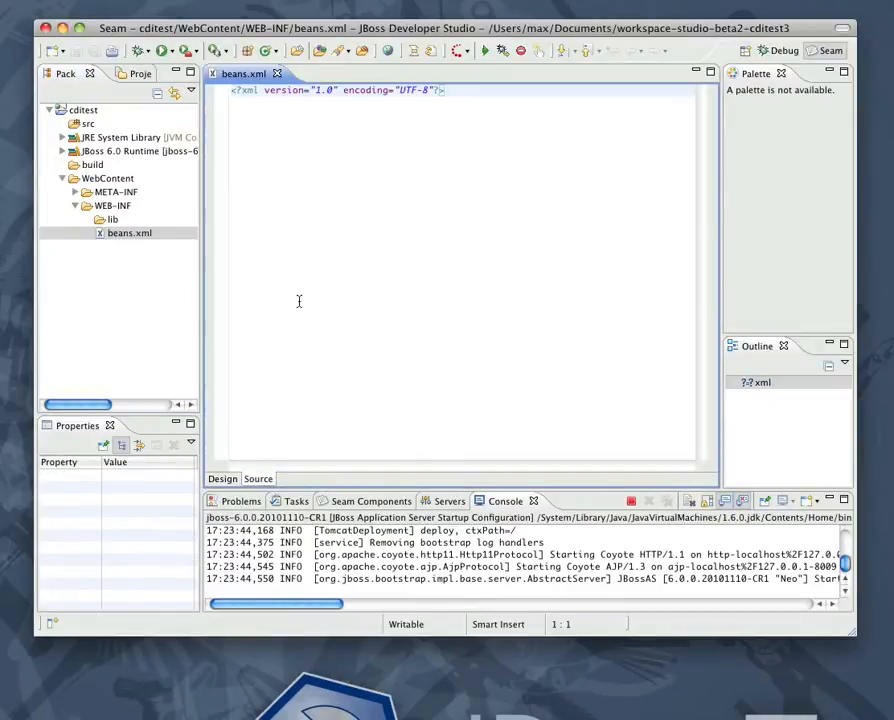
{"action": "type", "text": "<be"}
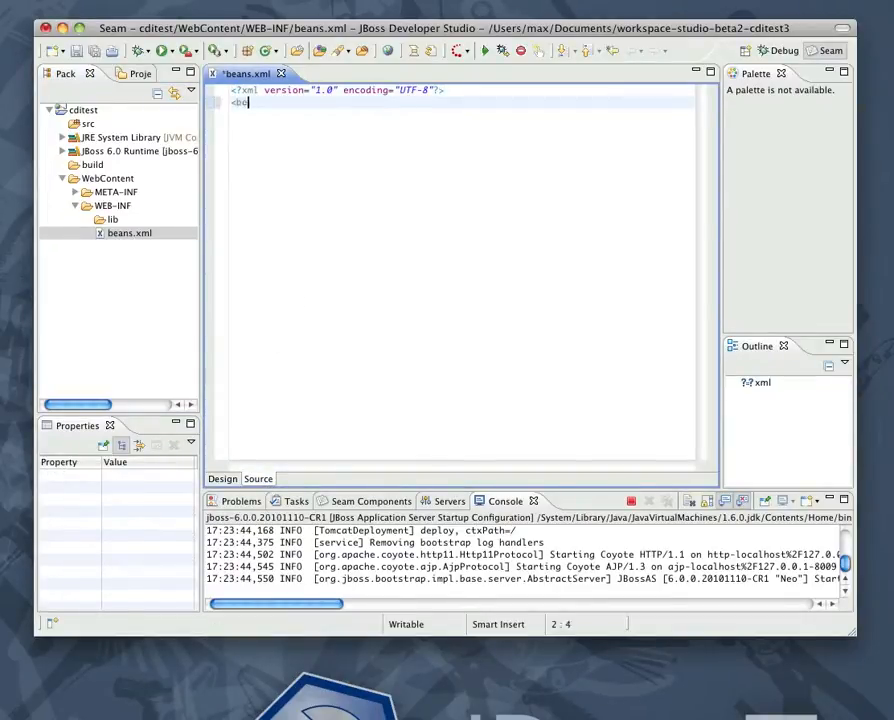
{"action": "type", "text": "ans/m"}
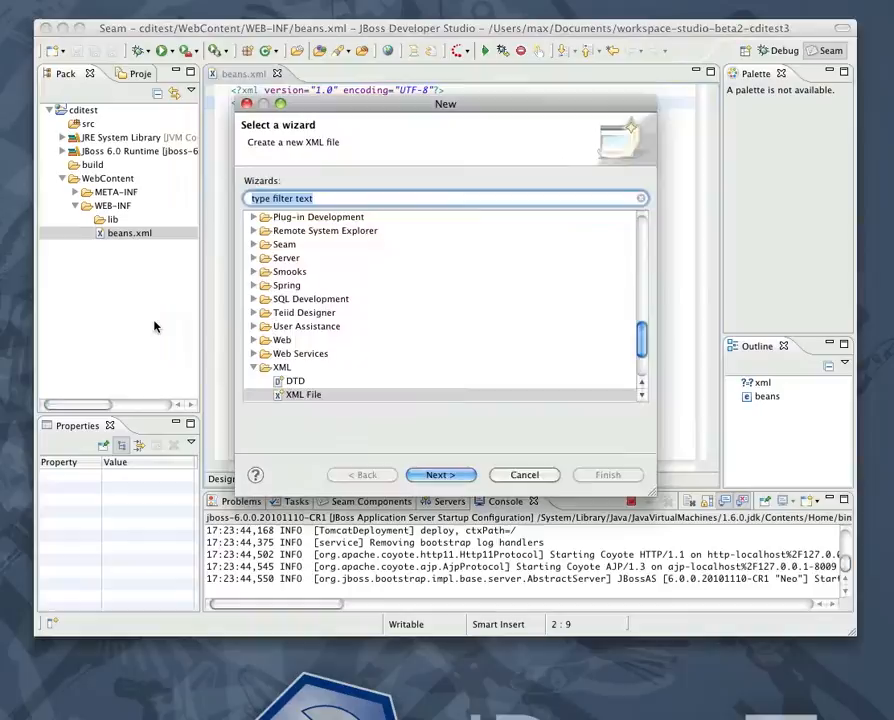
- Create a servlet named HelloServlet in package org.cditest
{"action": "type", "text": "serv"}
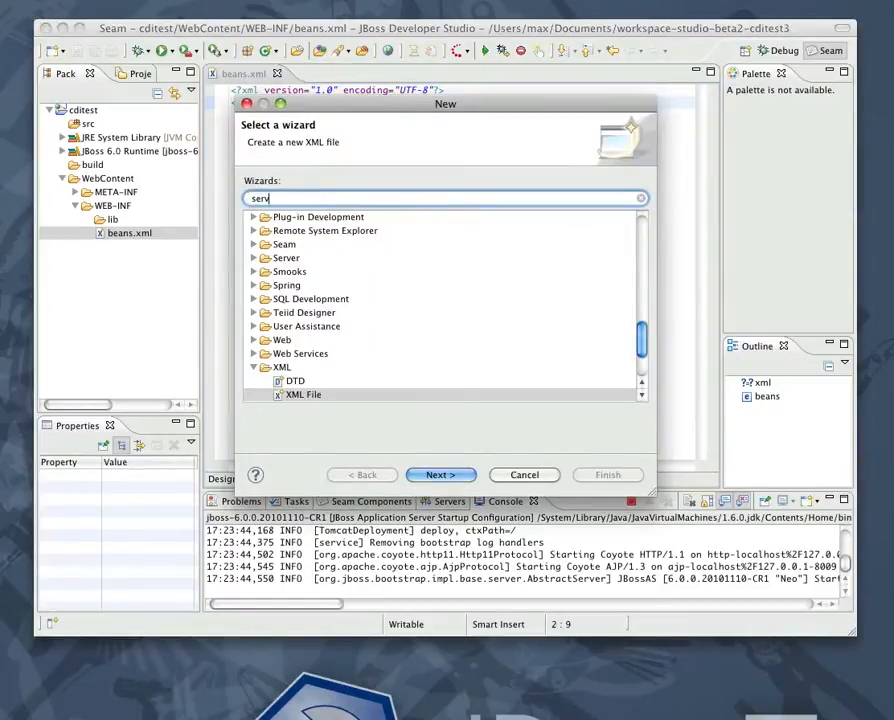
{"action": "left_click", "coordinate": [440, 474]}
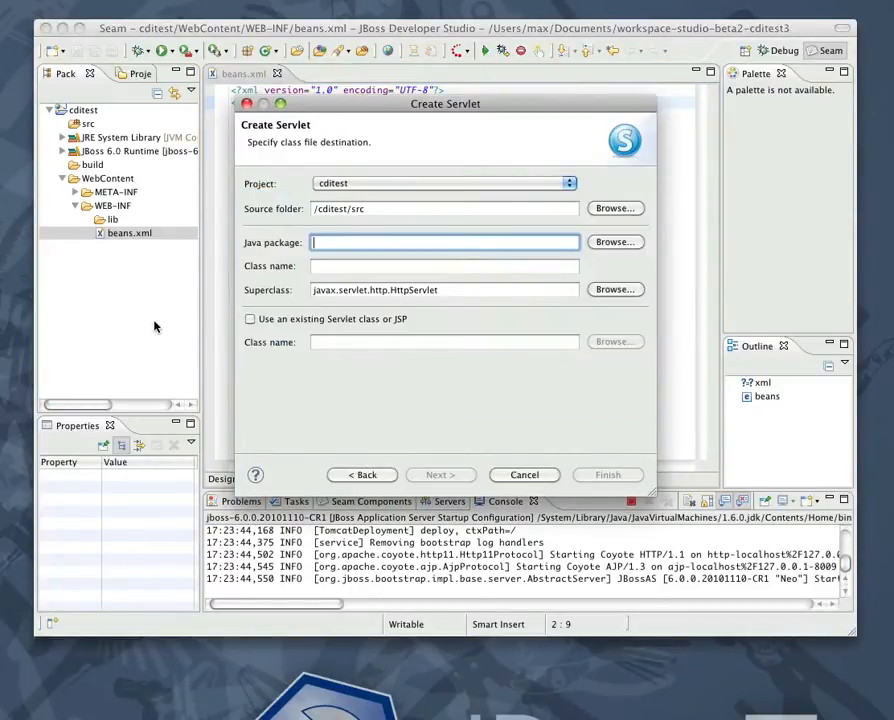
{"action": "type", "text": "org.cdi"}
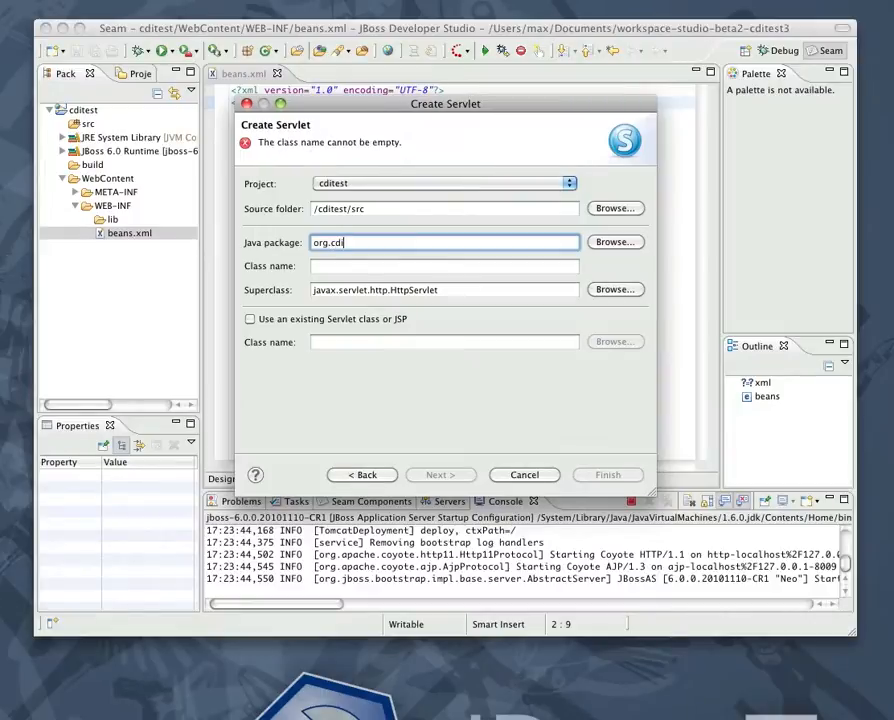
{"action": "type", "text": "He"}
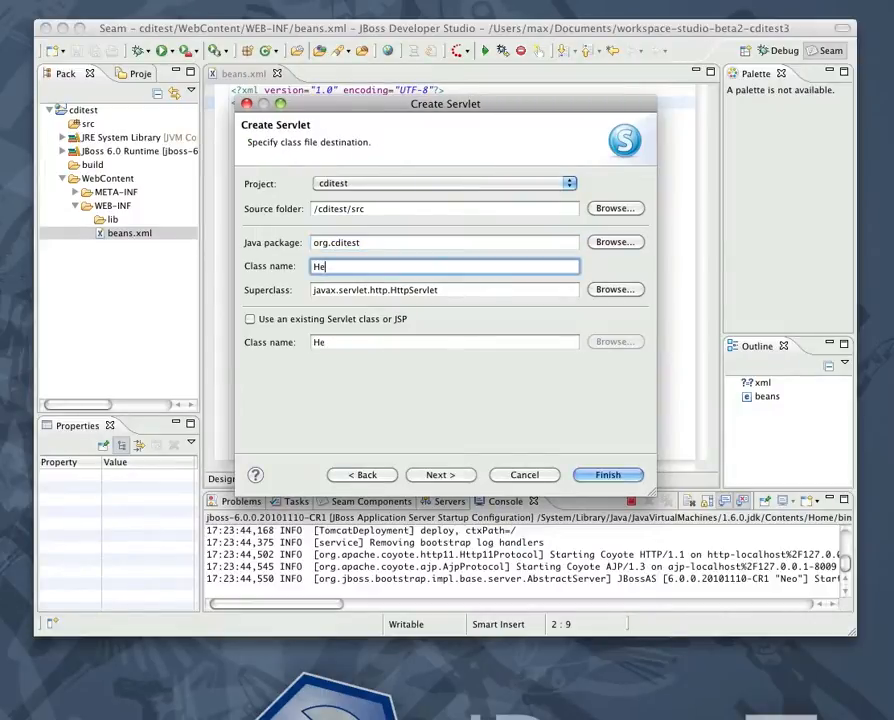
{"action": "type", "text": "llo"}
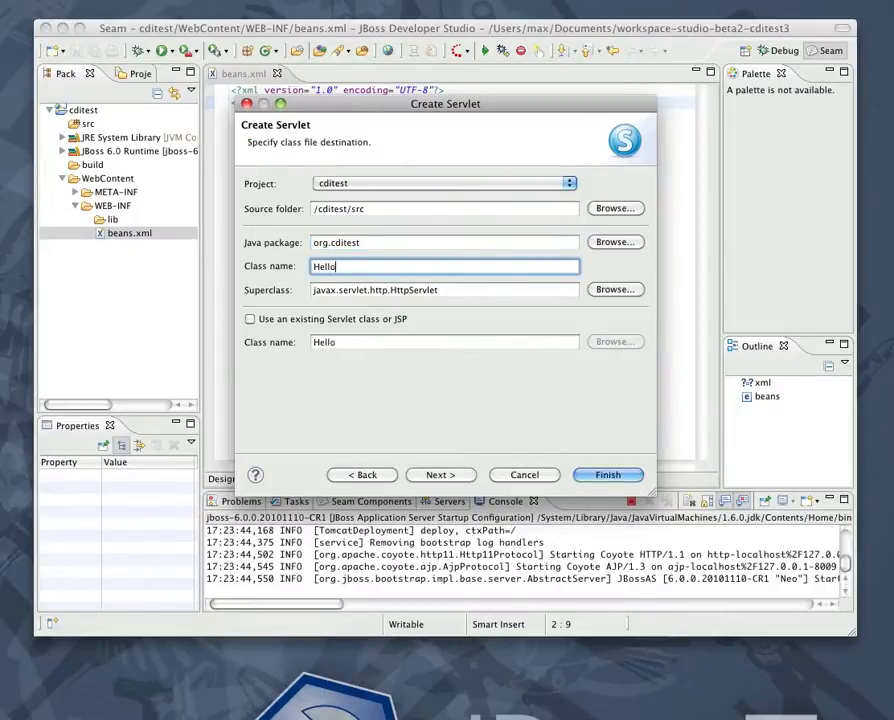
{"action": "left_click", "coordinate": [608, 474]}
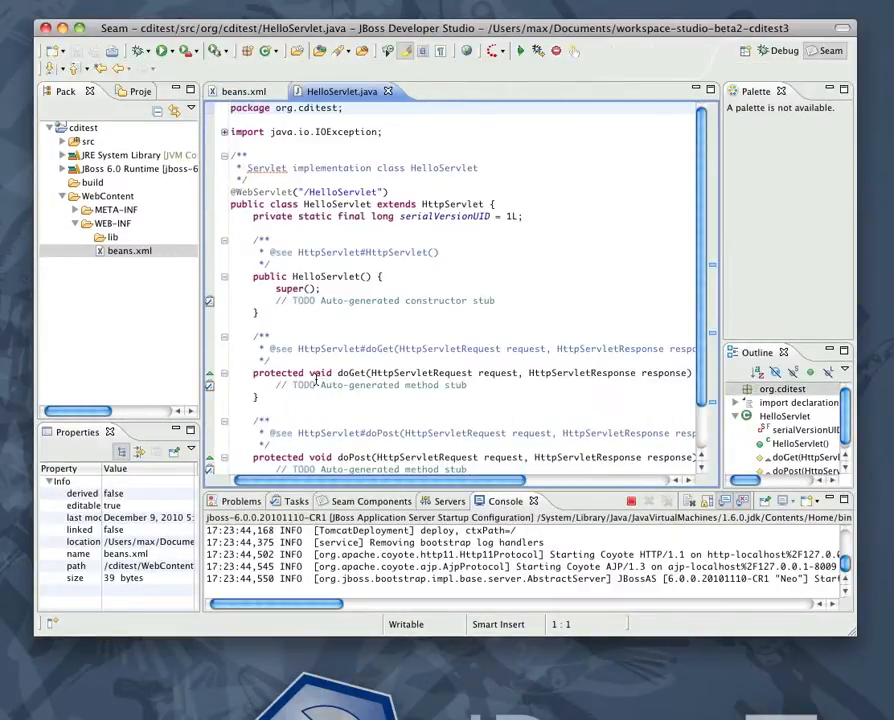
- Write response output println of "<html><h1>" plus hello.getGreeting() inside doGet
{"action": "left_click", "coordinate": [270, 384]}
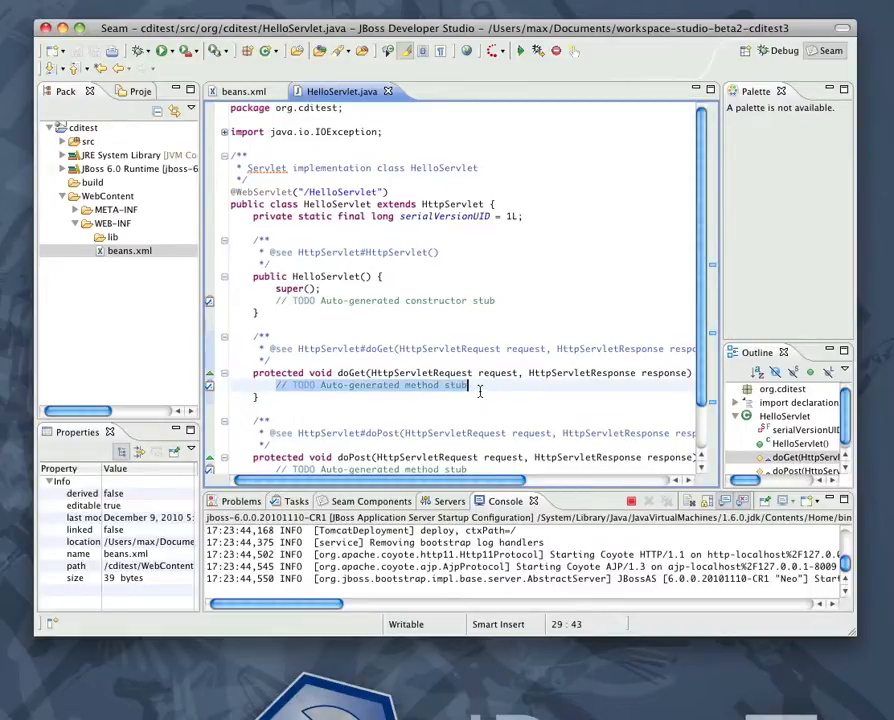
{"action": "type", "text": "response.getOutputStream("}
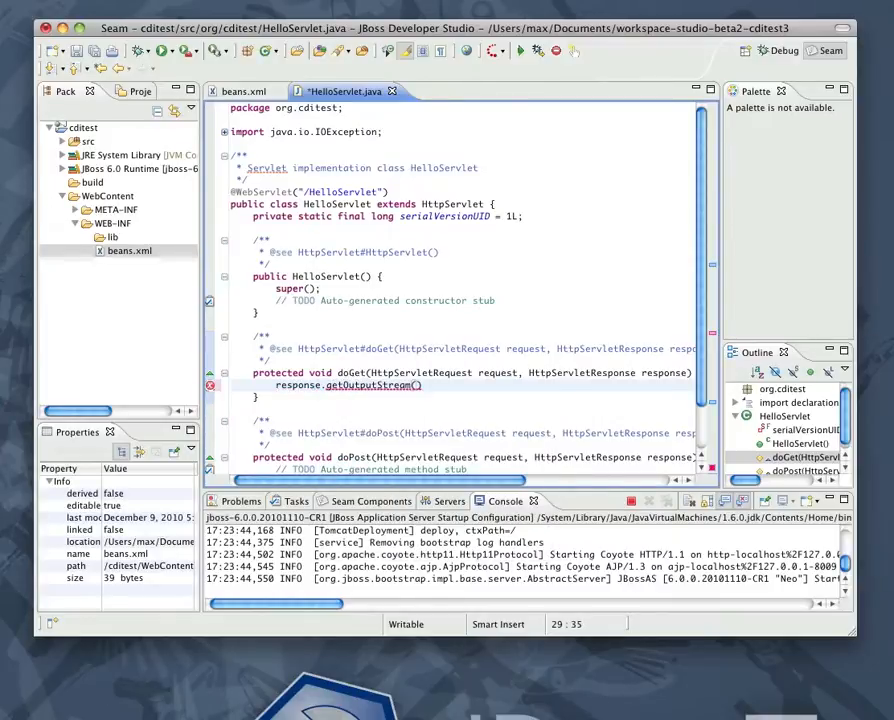
{"action": "type", "text": ".println(\"\")"}
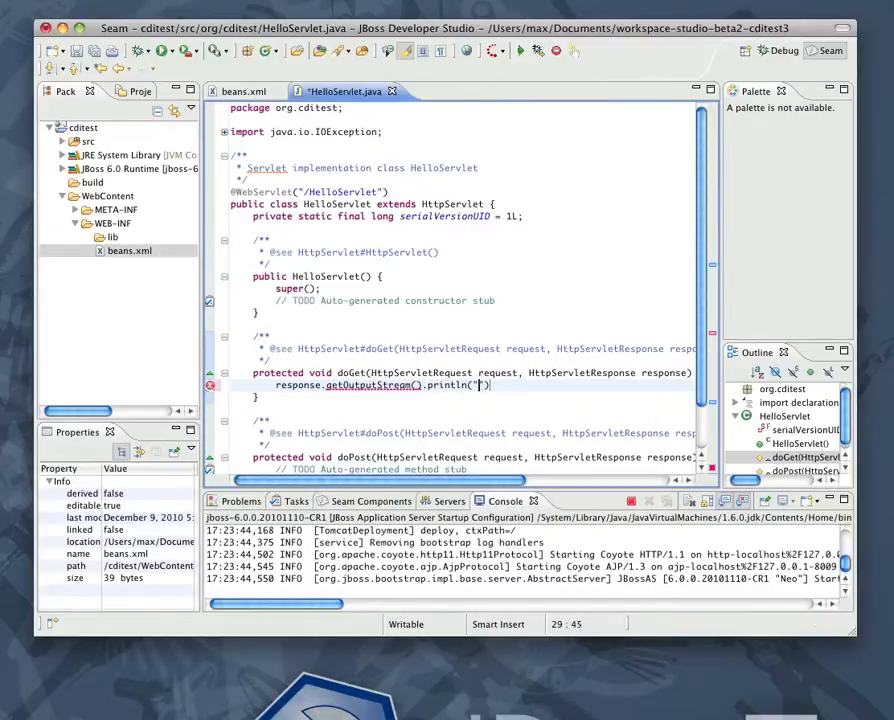
{"action": "type", "text": "<"}
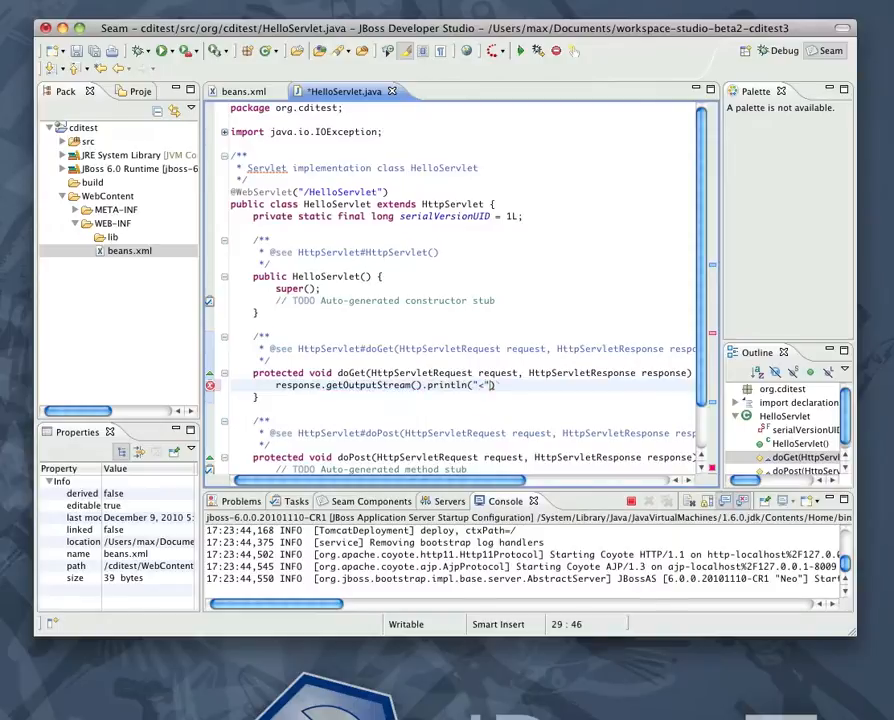
{"action": "type", "text": "html><h1>"}
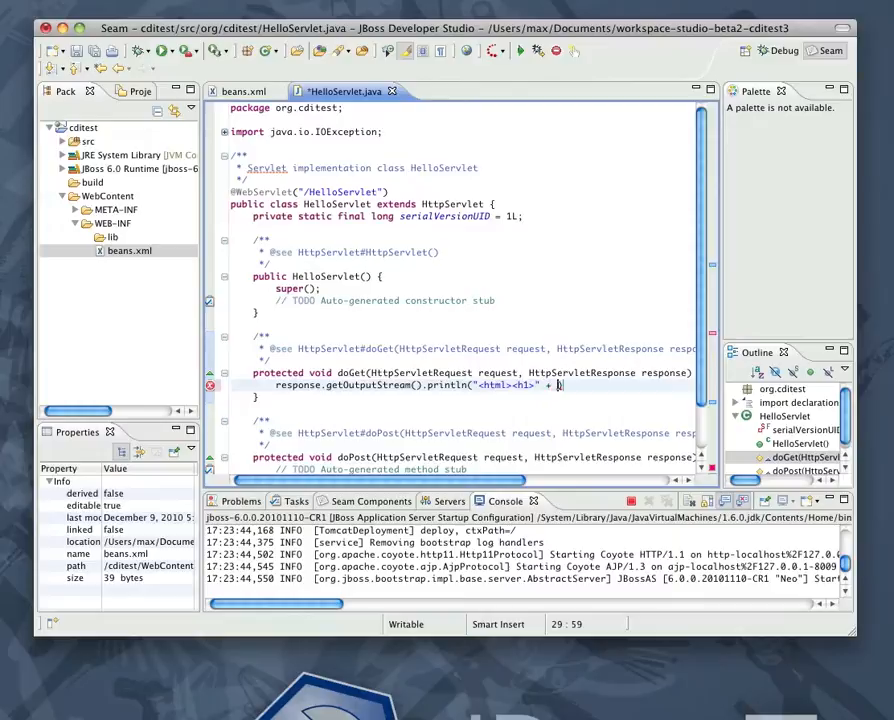
{"action": "type", "text": "hello"}
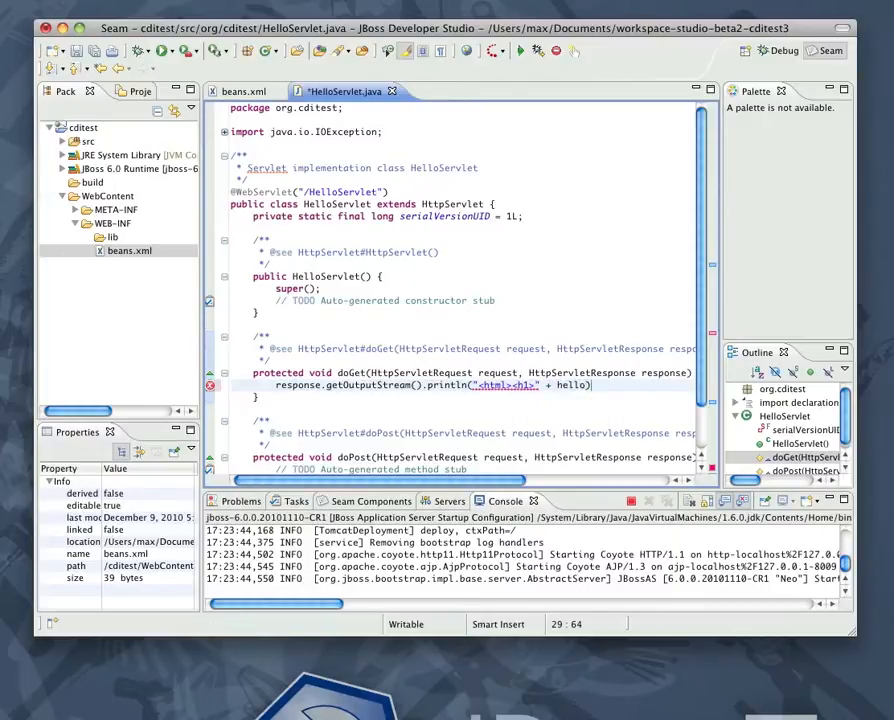
{"action": "type", "text": ".getG"}
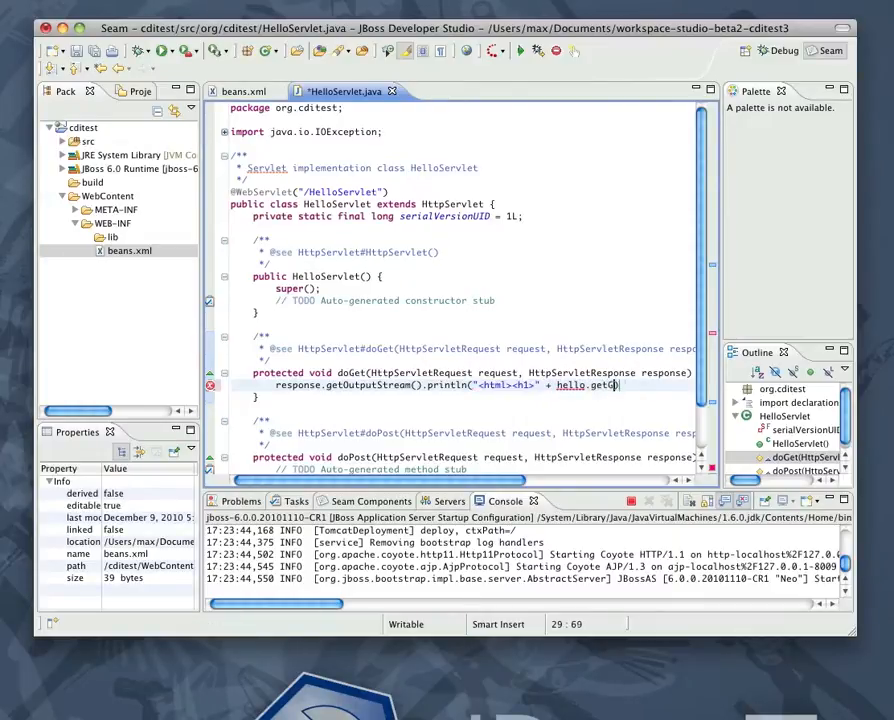
{"action": "type", "text": "reetii"}
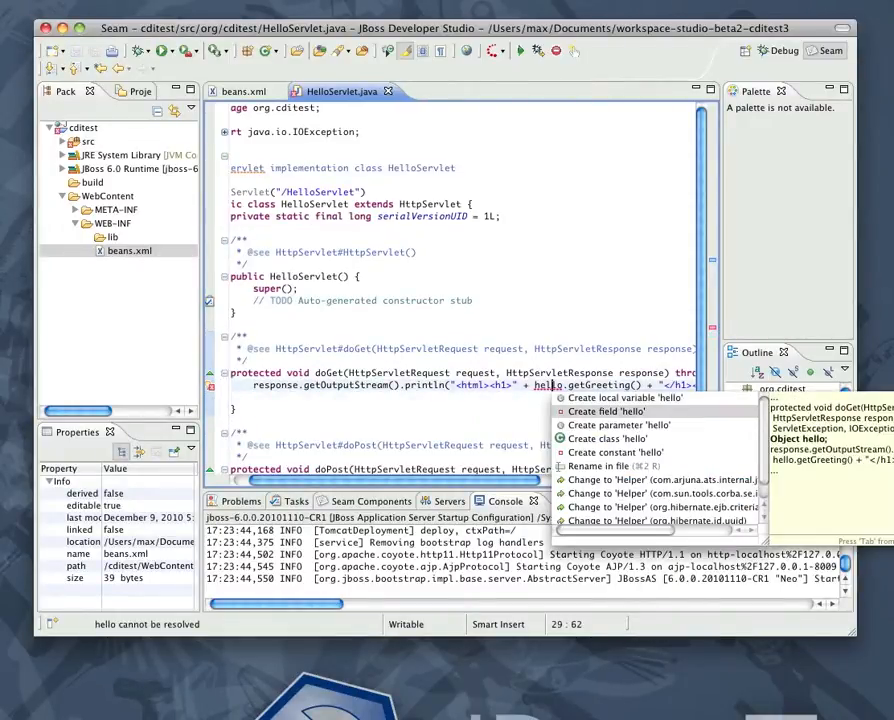
- Create a 'hello' field via quick fix and type it as HelloWorld
{"action": "left_click", "coordinate": [604, 412]}
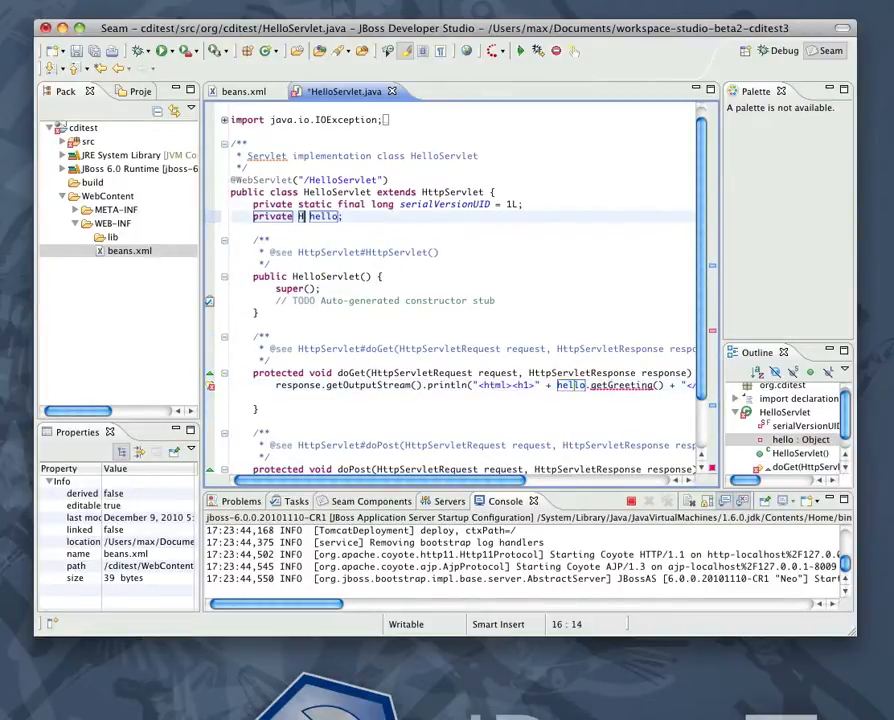
{"action": "type", "text": "elloWo"}
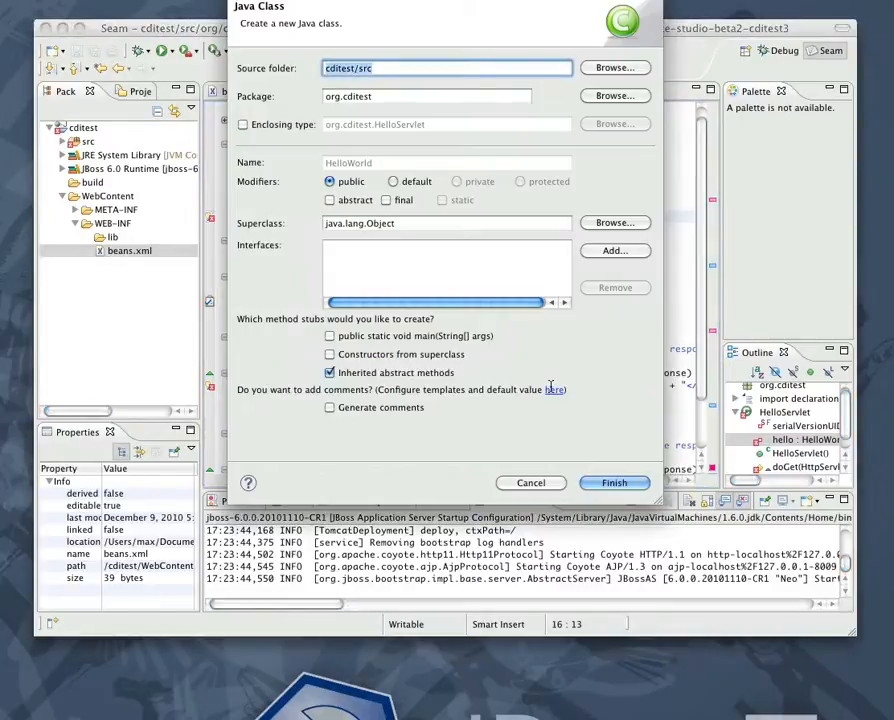
- Create HelloWorld with getGreeting() returning "Hello World!" and return to HelloServlet
{"action": "left_click", "coordinate": [614, 482]}
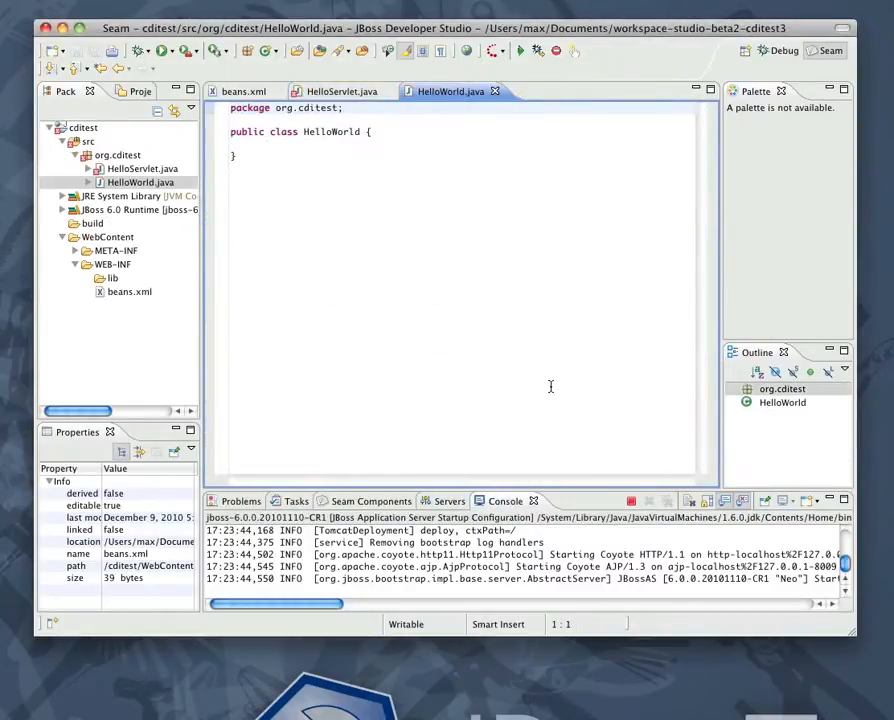
{"action": "left_click", "coordinate": [340, 92]}
{"action": "type", "text": "public String getGreeting() {"}
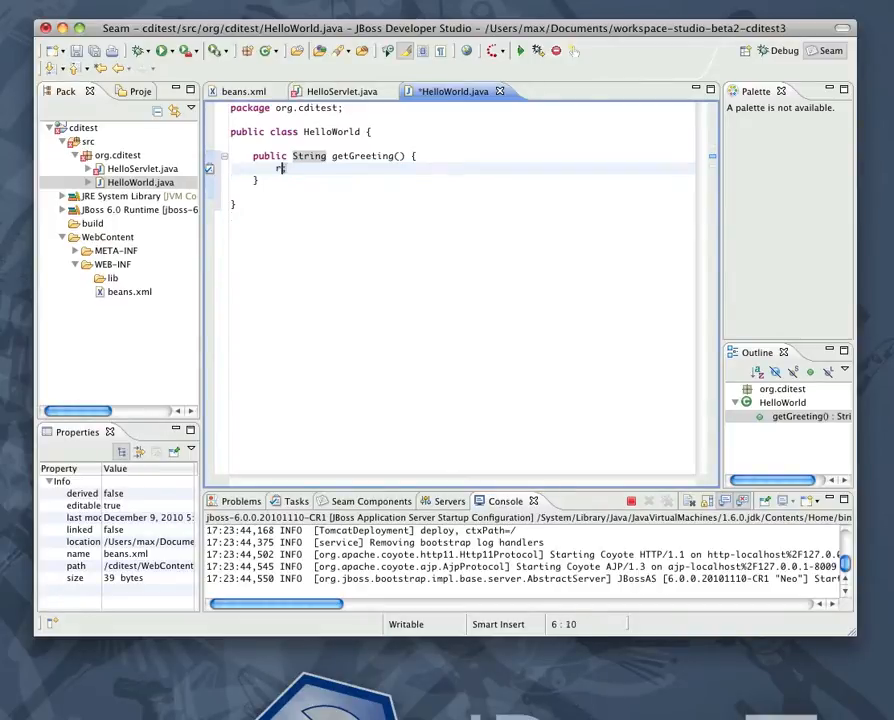
{"action": "type", "text": "return \"Hello"}
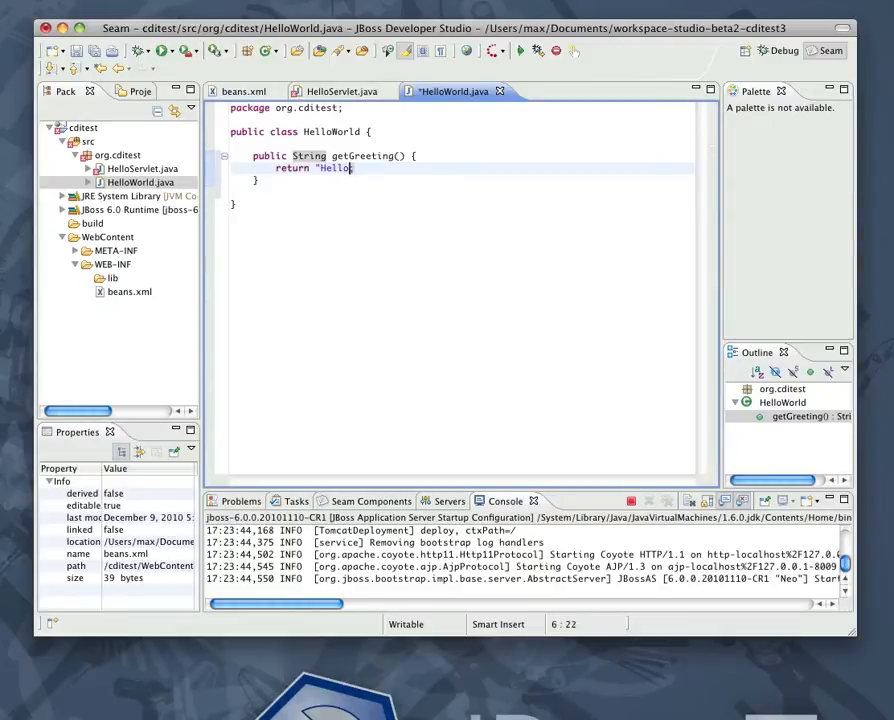
{"action": "type", "text": "World!\";"}
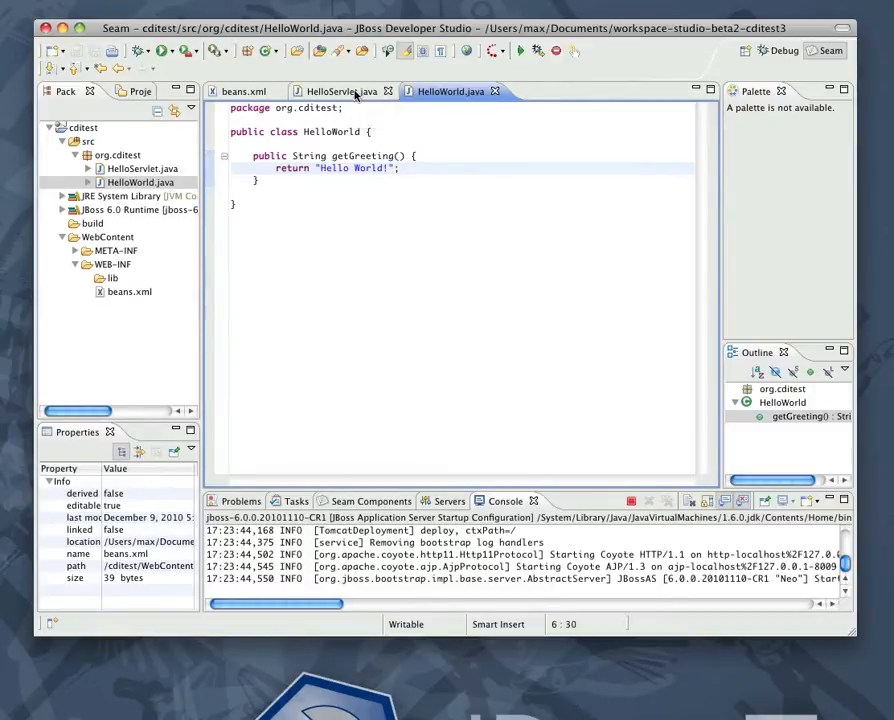
{"action": "left_click", "coordinate": [336, 92]}
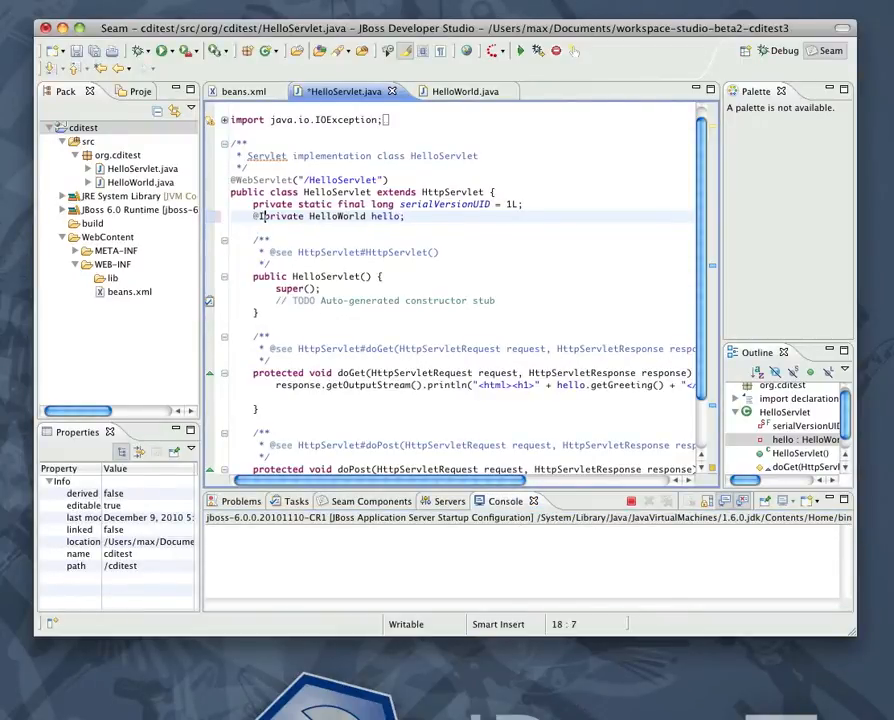
{"action": "type", "text": "@Inject"}
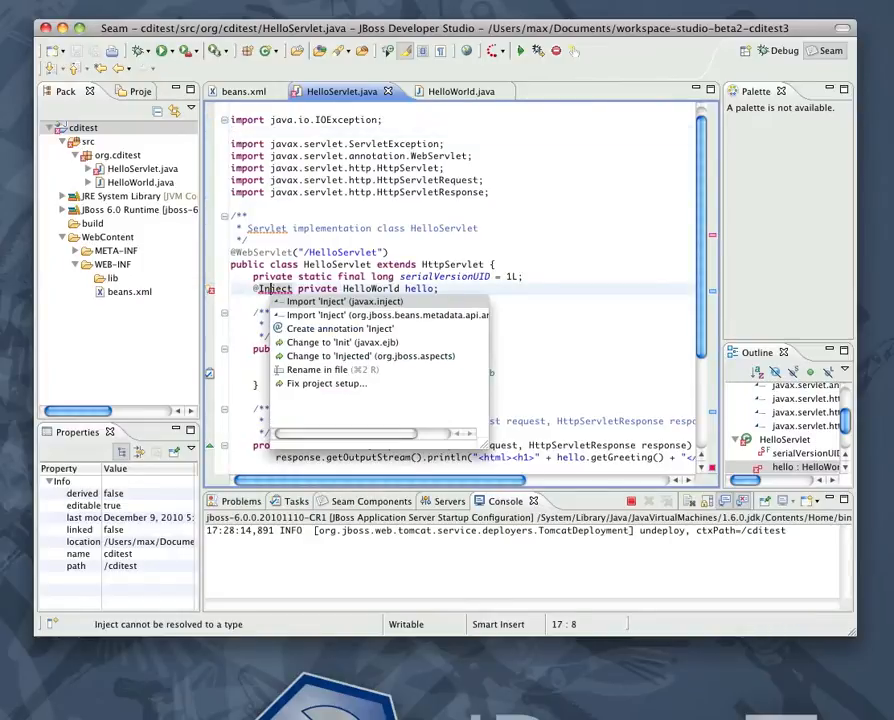
{"action": "left_click", "coordinate": [344, 300]}
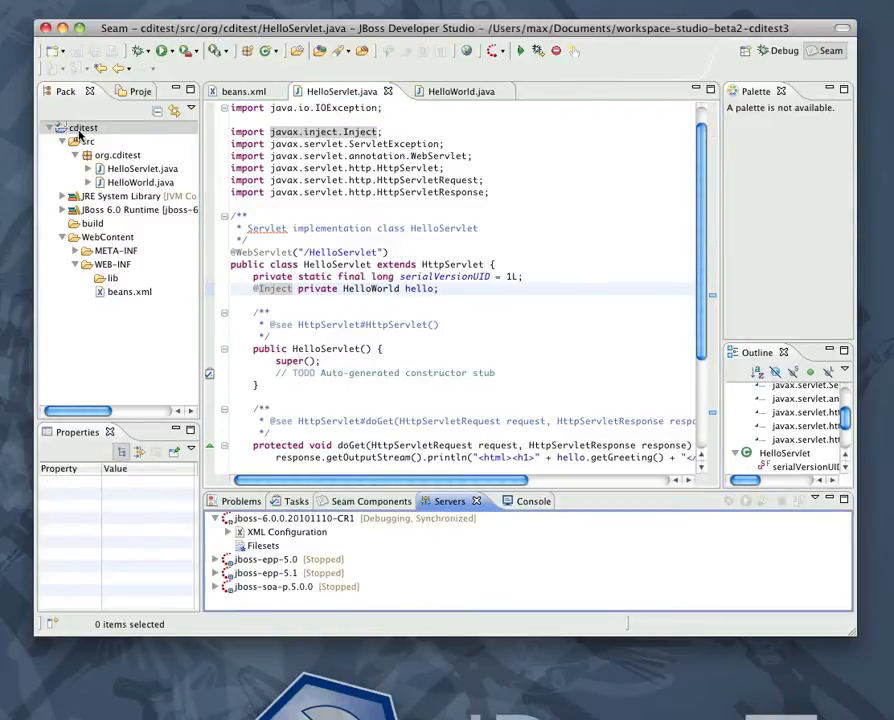
- Publish cditest to the JBoss 6.0 server and watch the console redeploy it
{"action": "left_click", "coordinate": [84, 128]}
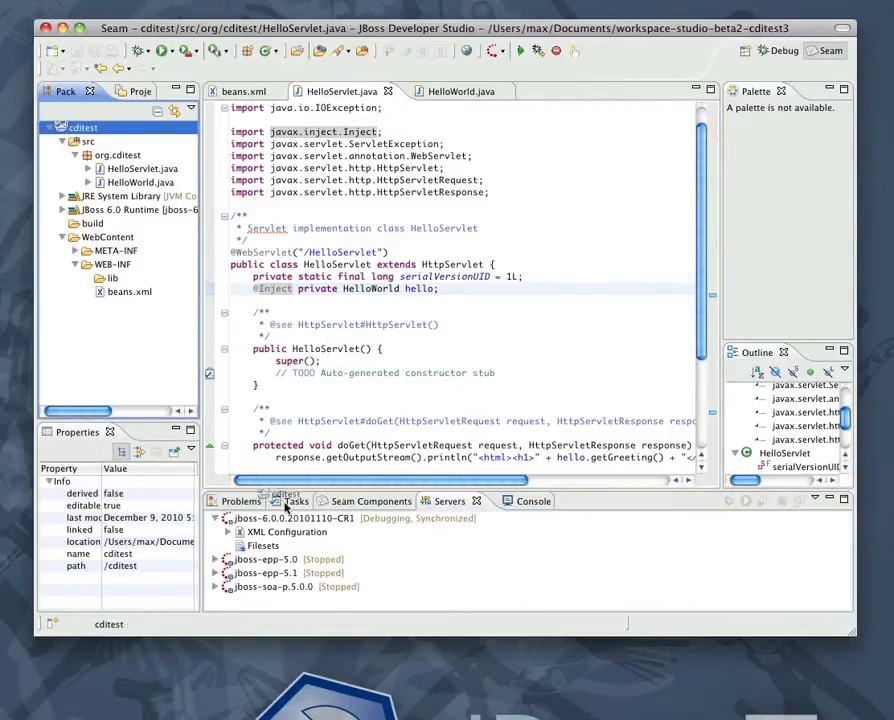
{"action": "left_click", "coordinate": [508, 500]}
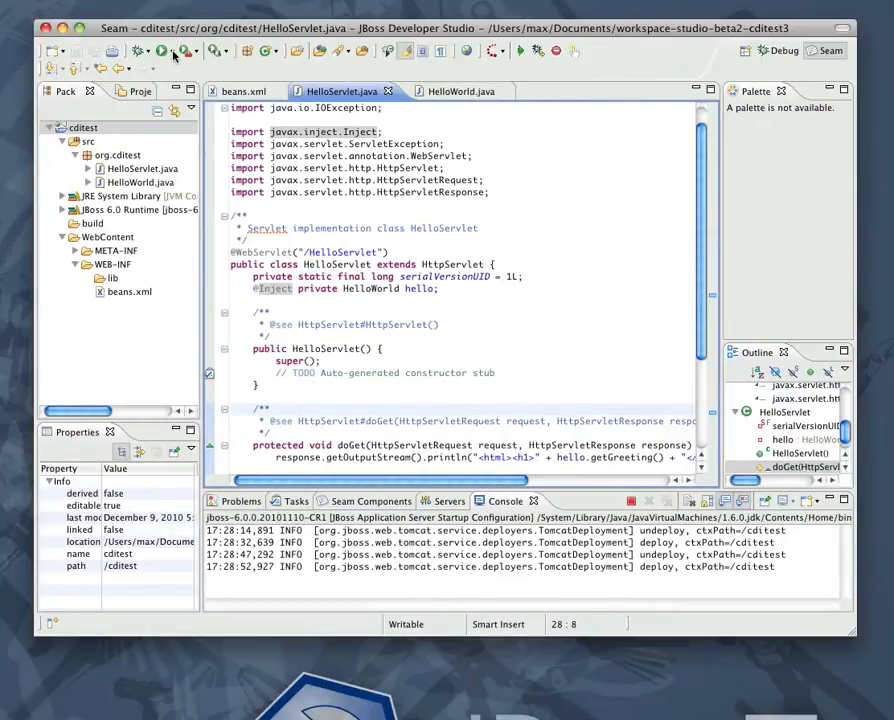
- Run HelloServlet on the server so the internal browser renders "Hello World!"
{"action": "left_click", "coordinate": [172, 52]}
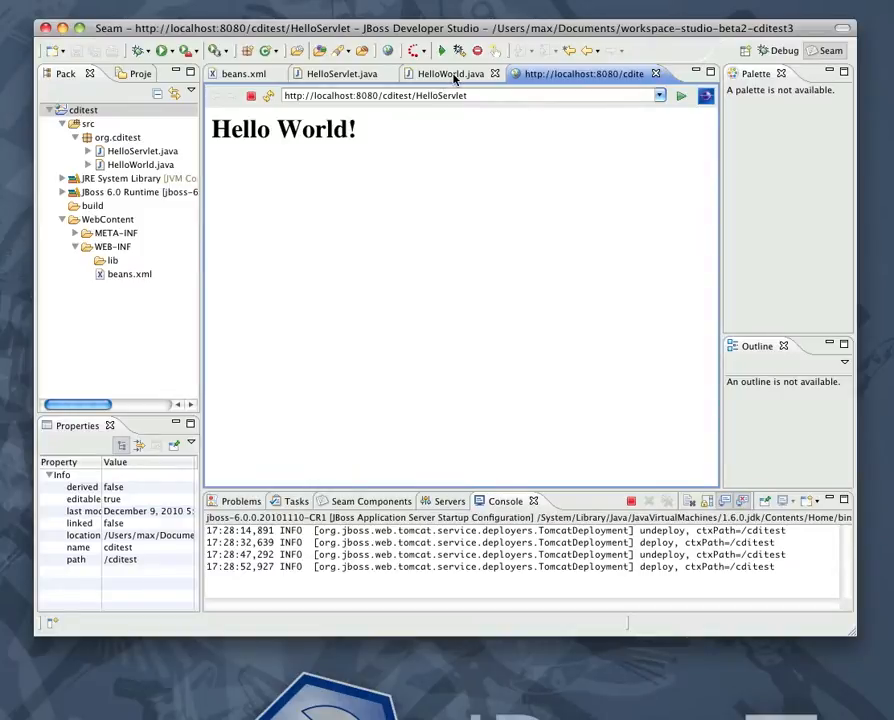
{"action": "left_click", "coordinate": [448, 72]}
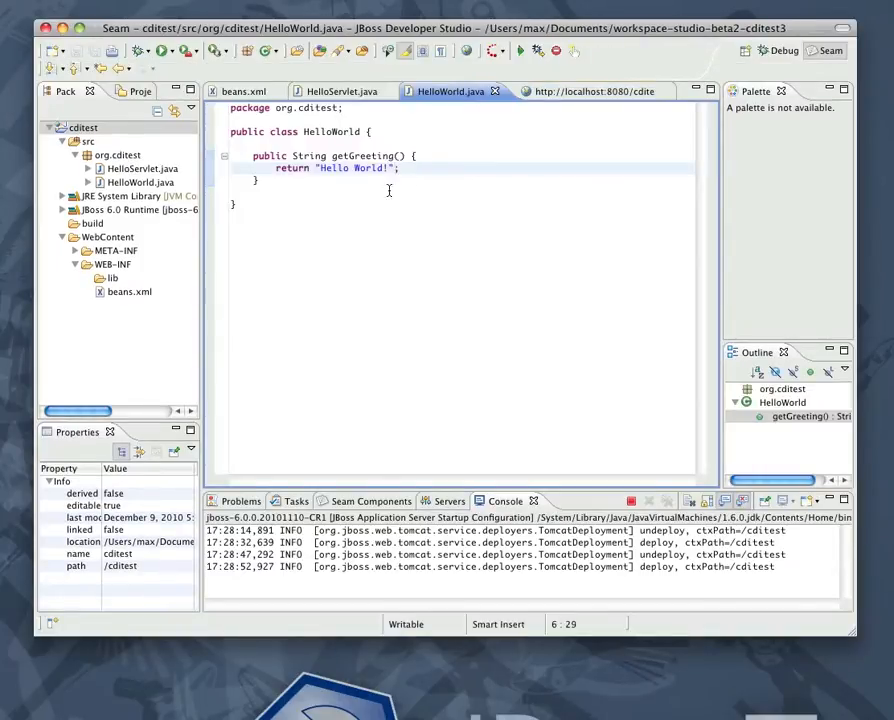
- Replace World with "from JBoss Tools and Developer Studio" in HelloWorld and refresh the servlet page
{"action": "double_click", "coordinate": [368, 168]}
{"action": "type", "text": "from JBoss Tools and Developer S"}
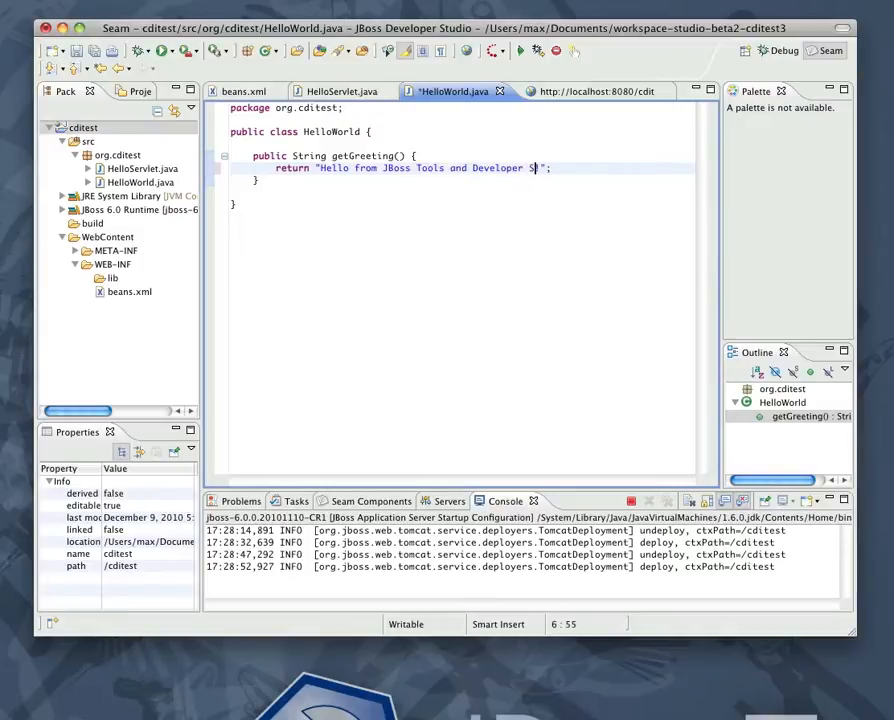
{"action": "type", "text": "tudio"}
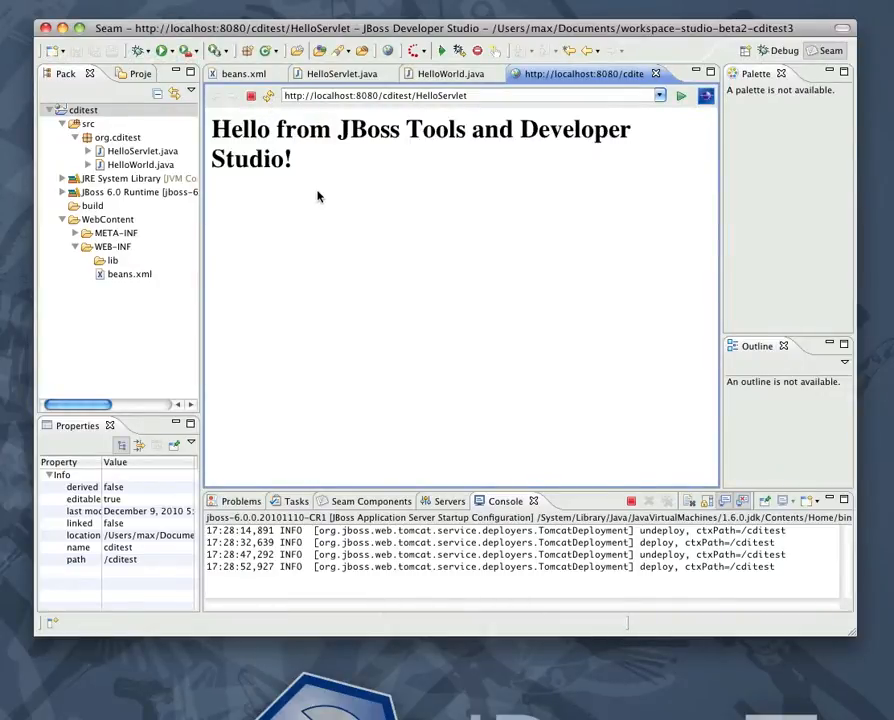
{"action": "mouse_move", "coordinate": [476, 396]}
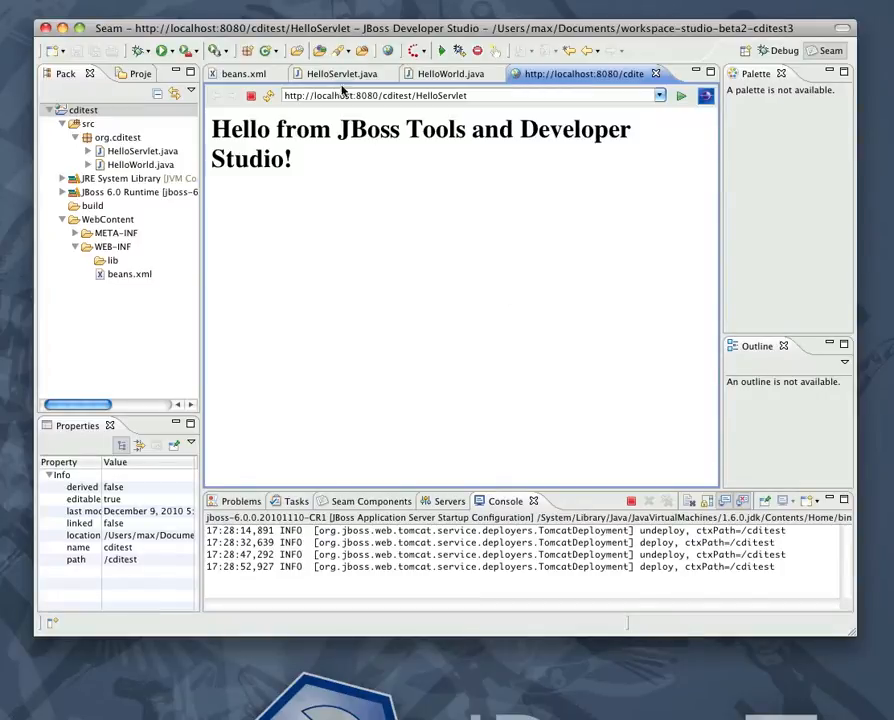
{"action": "left_click", "coordinate": [340, 72]}
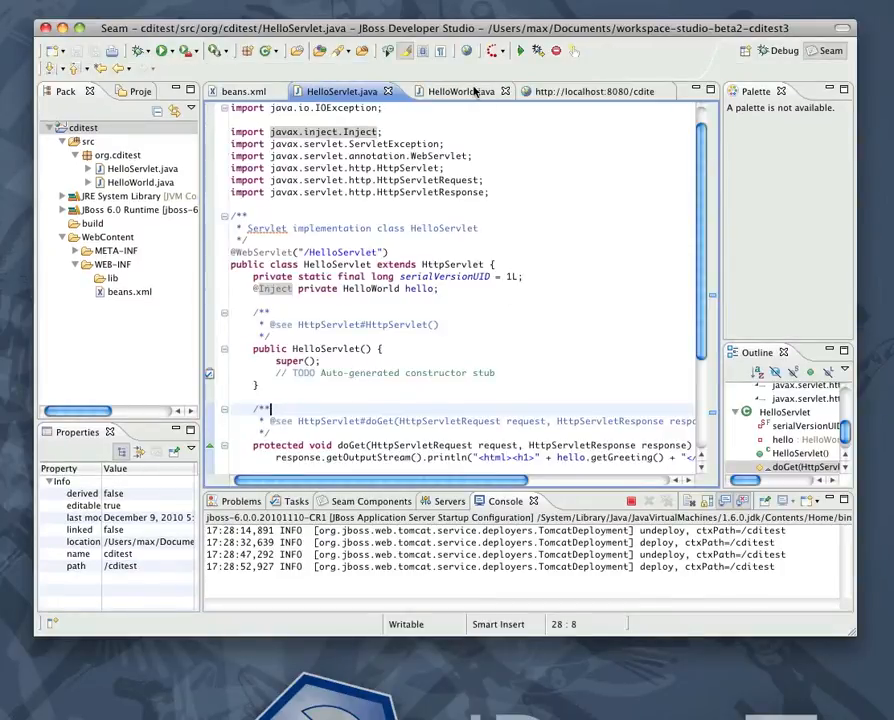
- Add the trailing "!" to the greeting, save, and launch Debug on Server for the servlet
{"action": "left_click", "coordinate": [452, 92]}
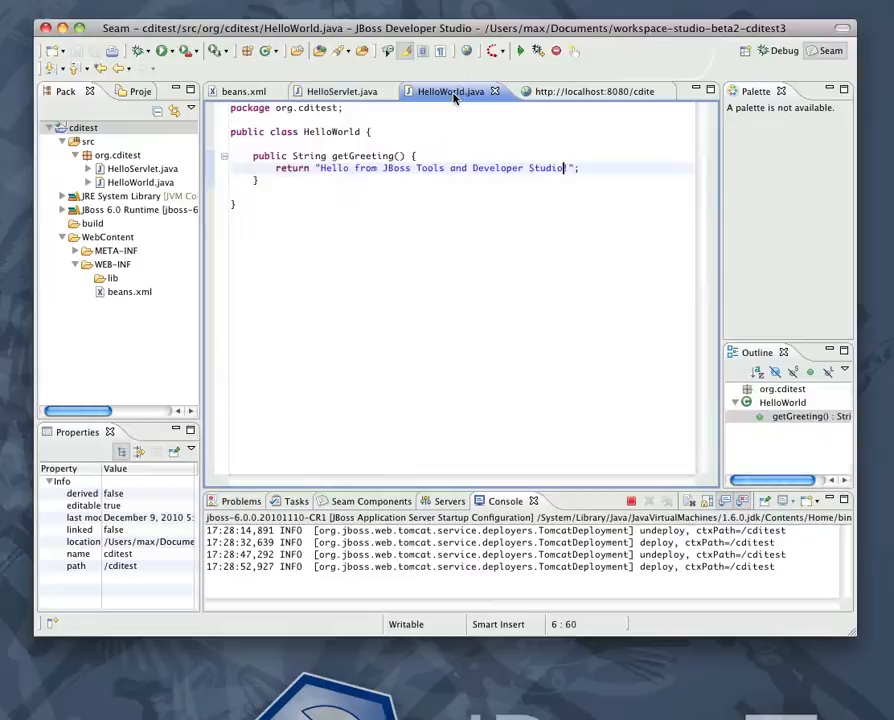
{"action": "type", "text": "!"}
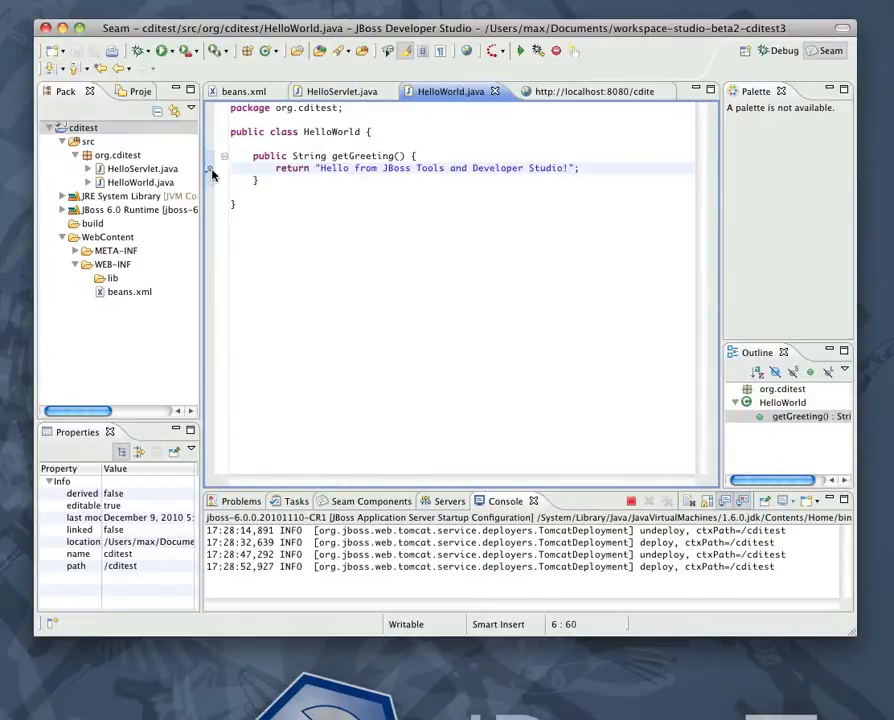
{"action": "left_click", "coordinate": [578, 92]}
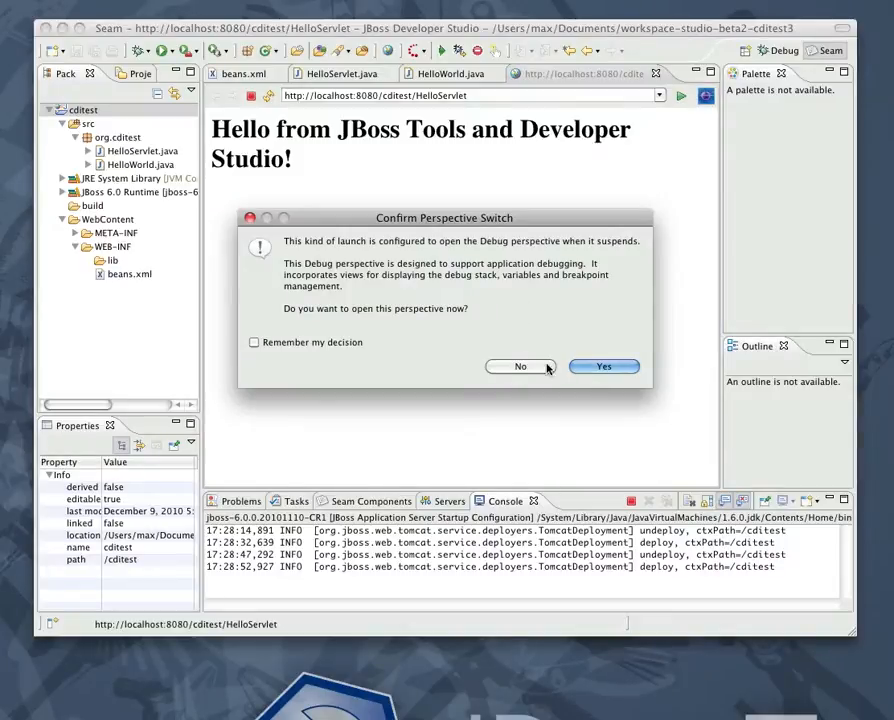
- Accept the Debug perspective switch and refresh the browser to show "JBoss Tools and Developer Studio!"
{"action": "left_click", "coordinate": [604, 366]}
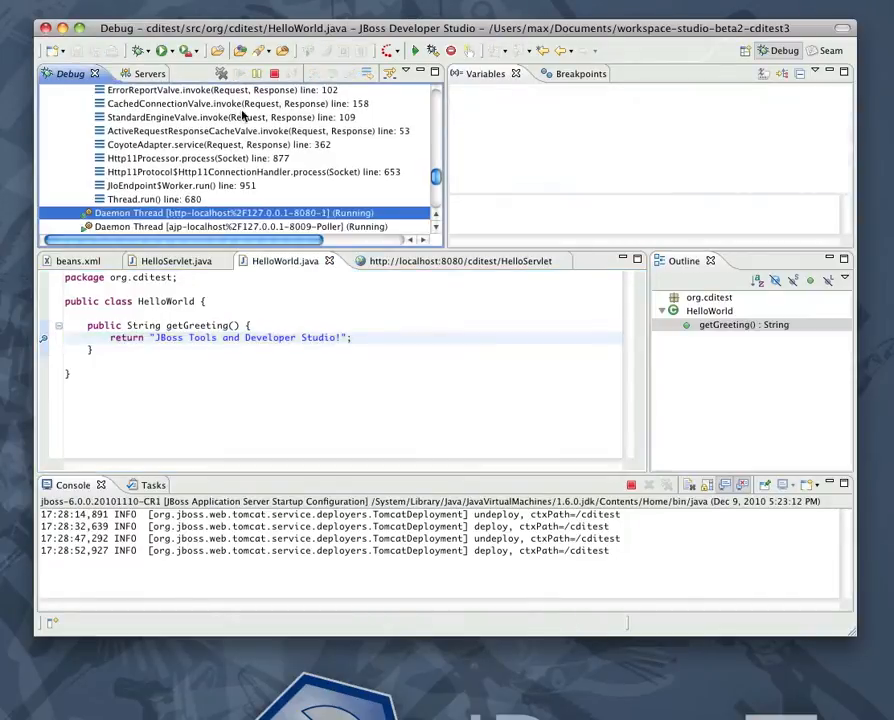
{"action": "left_click", "coordinate": [450, 260]}
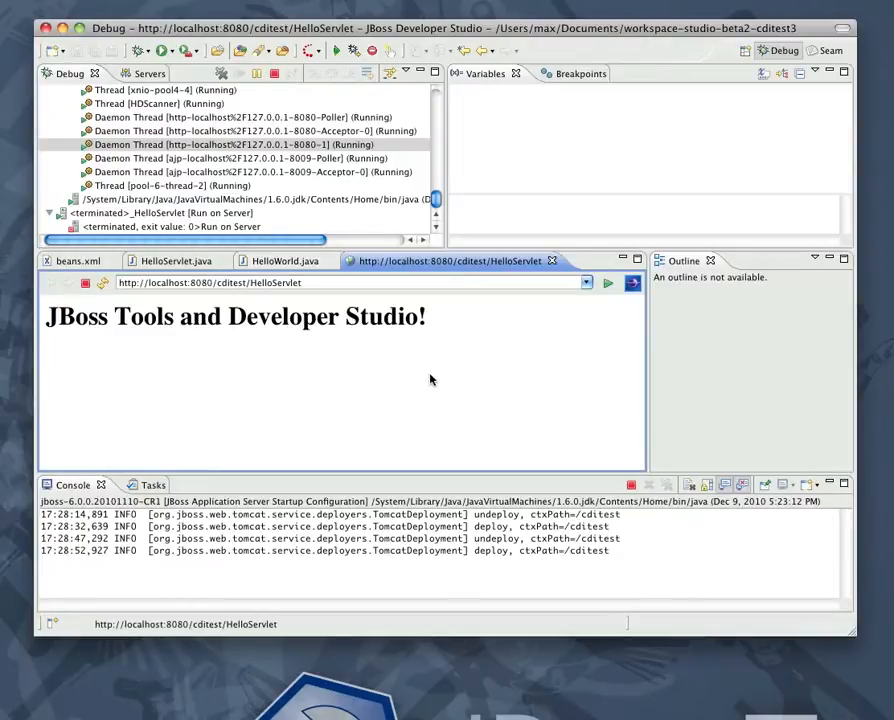
{"action": "mouse_move", "coordinate": [444, 4]}
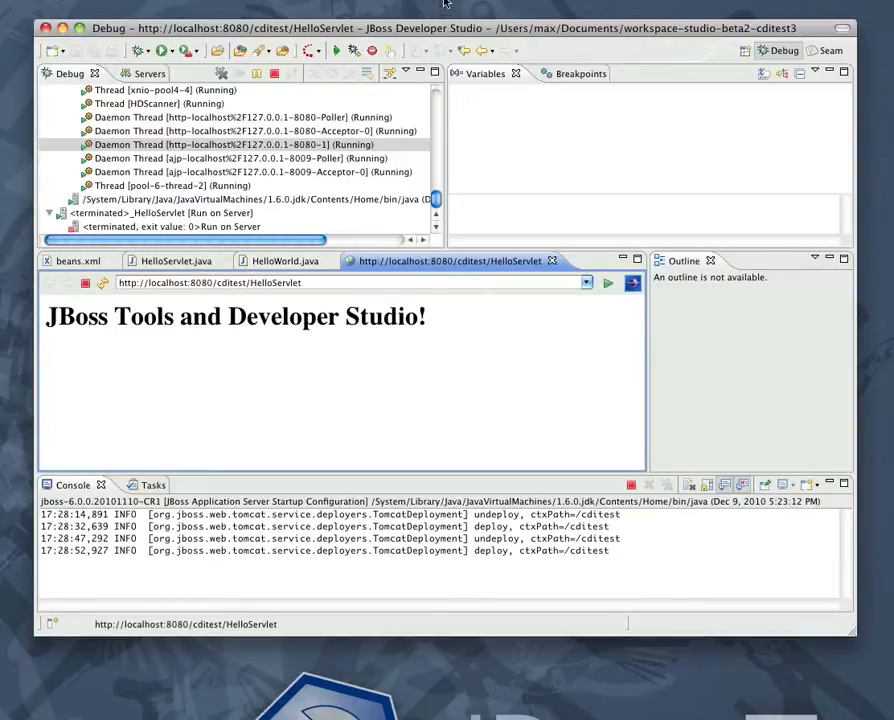